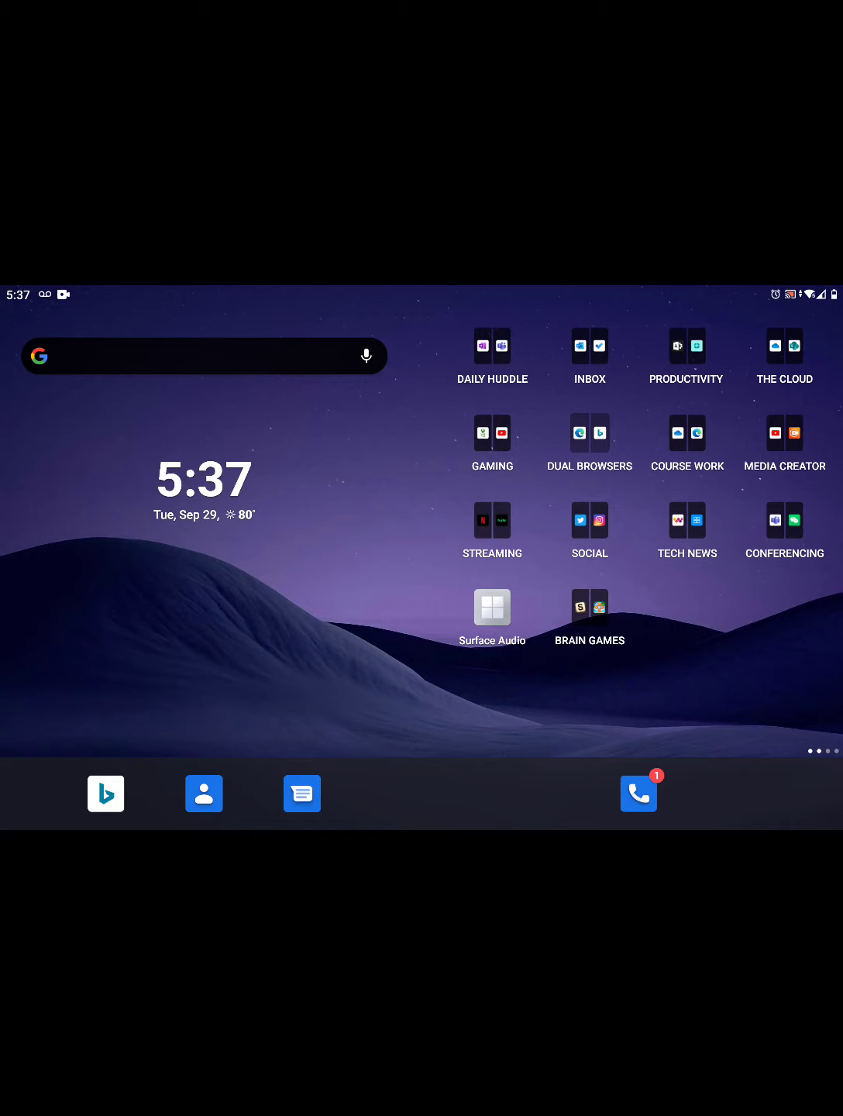
# Scroll the Settings list and go into System's Developer options page, already switched on.
pyautogui.scroll(-3)
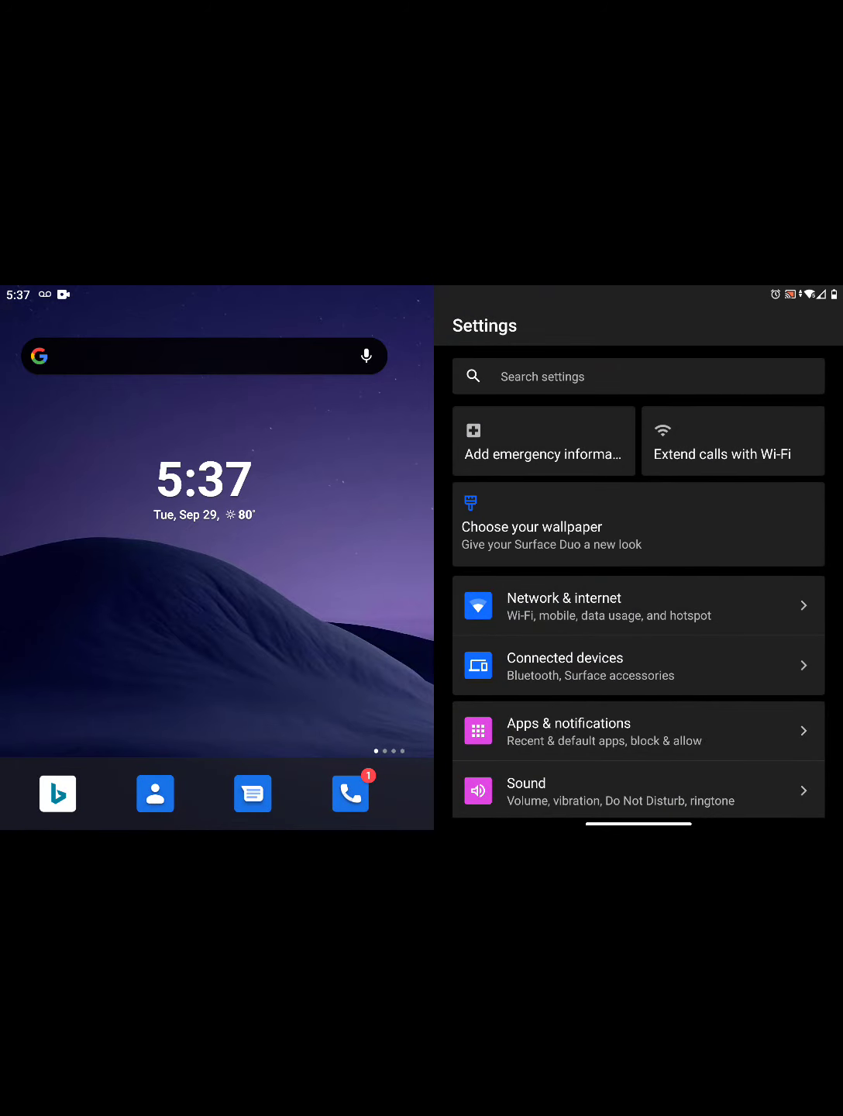
pyautogui.scroll(-3)
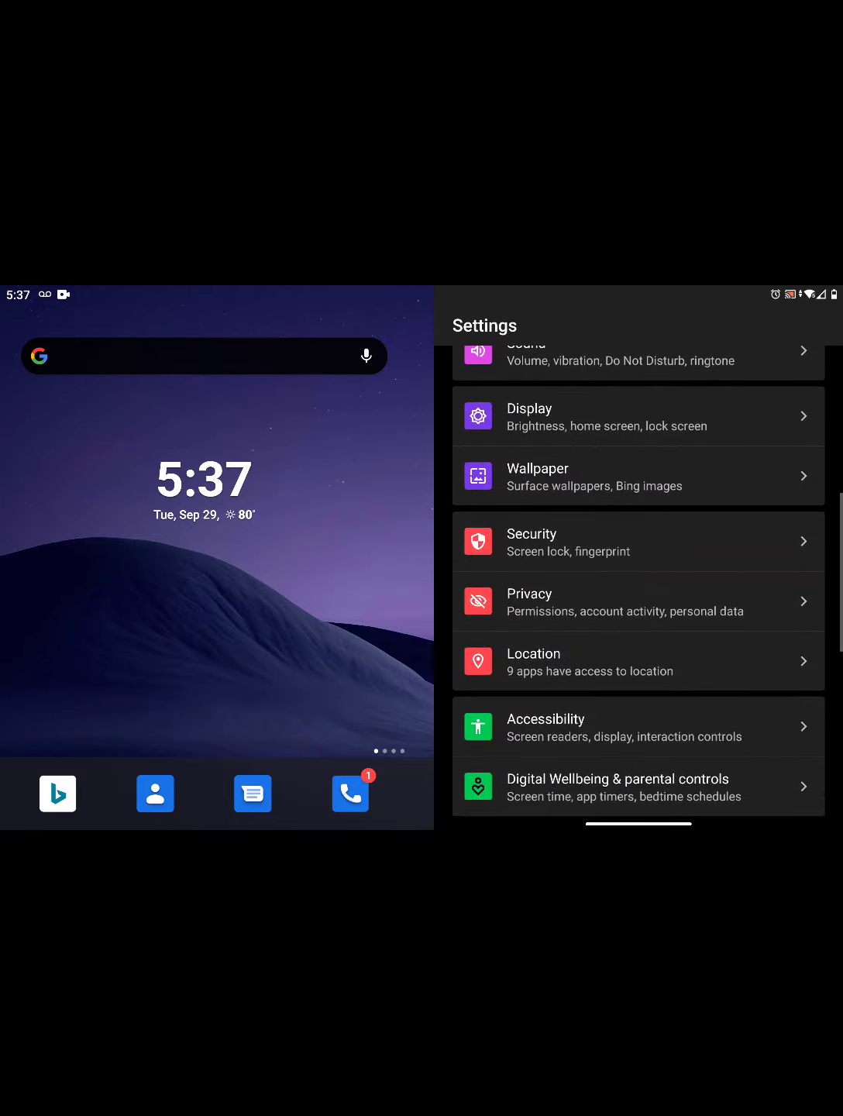
pyautogui.scroll(-3)
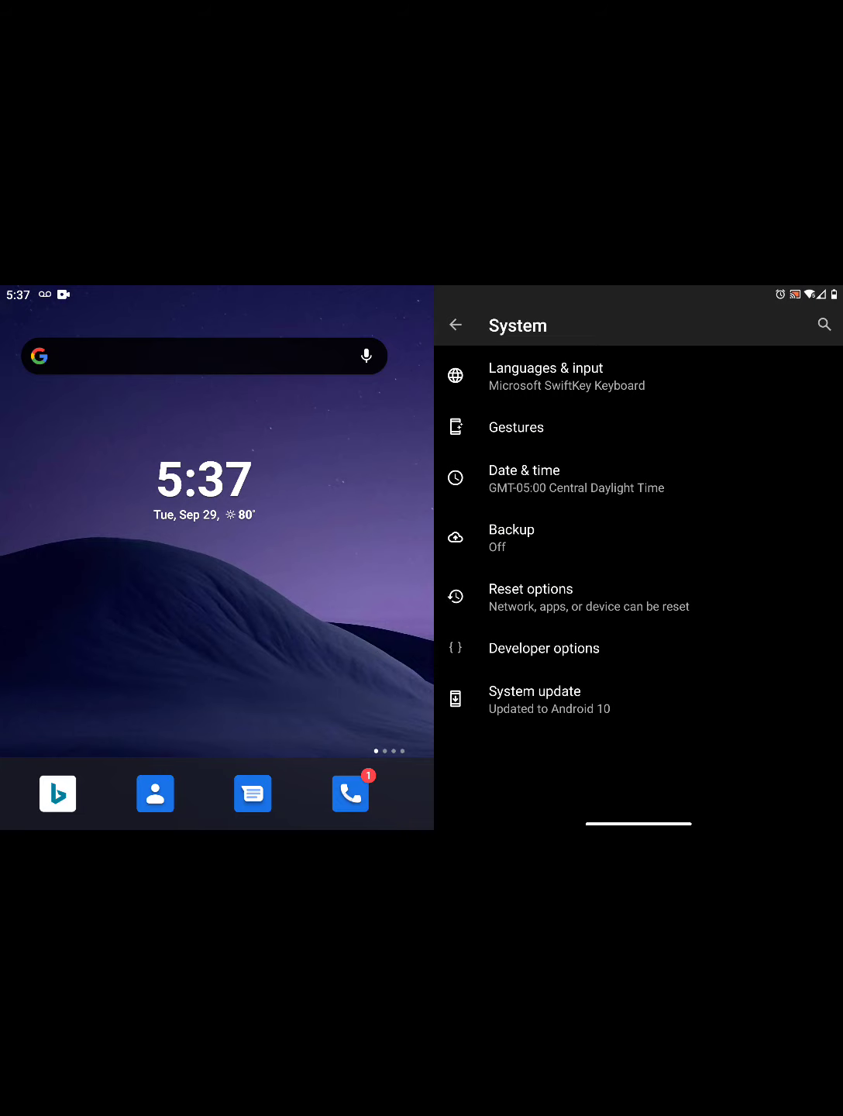
pyautogui.click(544, 647)
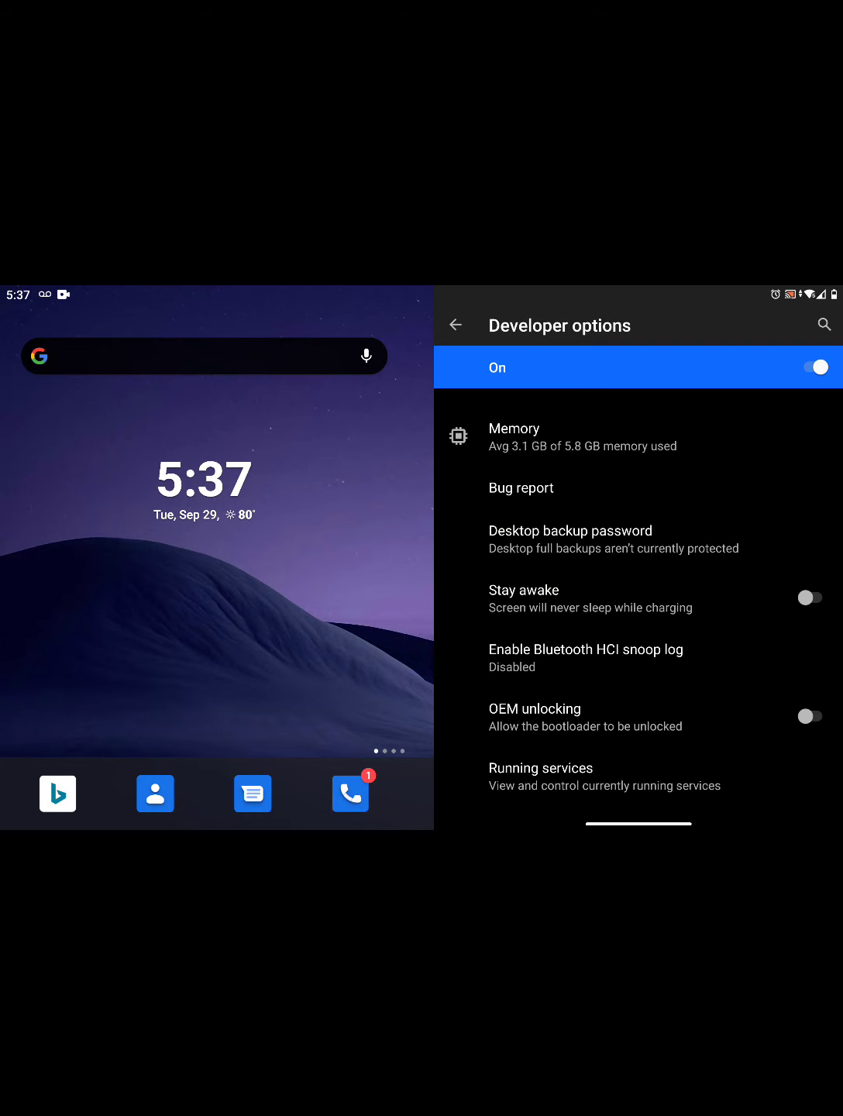
# Scroll through Developer options and the Running services list of device memory and per-app RAM.
pyautogui.scroll(-3)
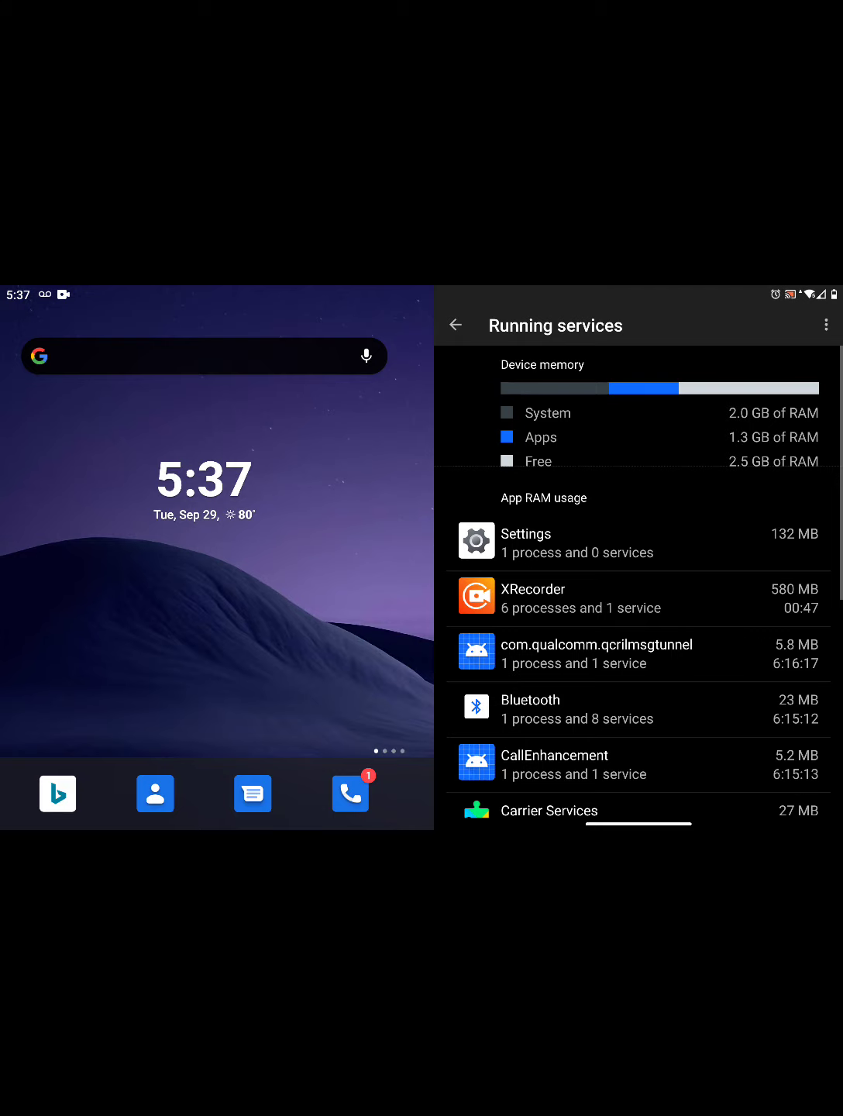
pyautogui.scroll(-3)
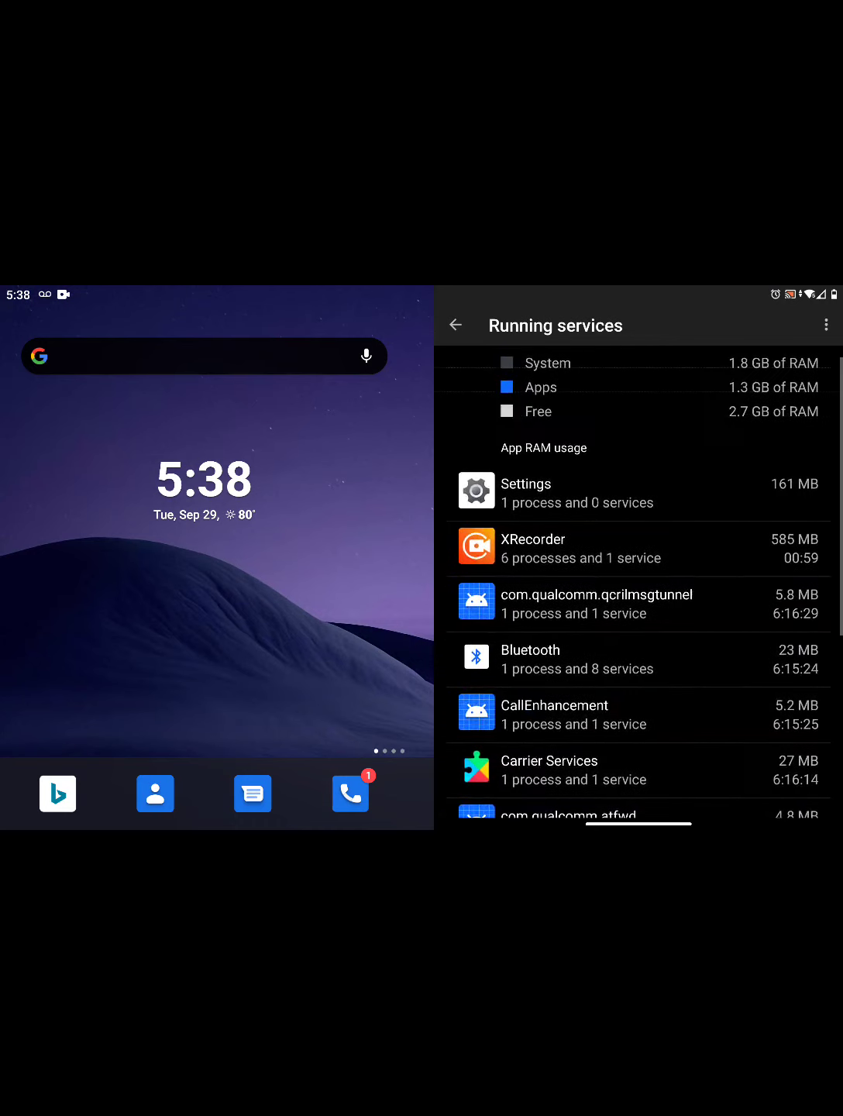
pyautogui.scroll(-3)
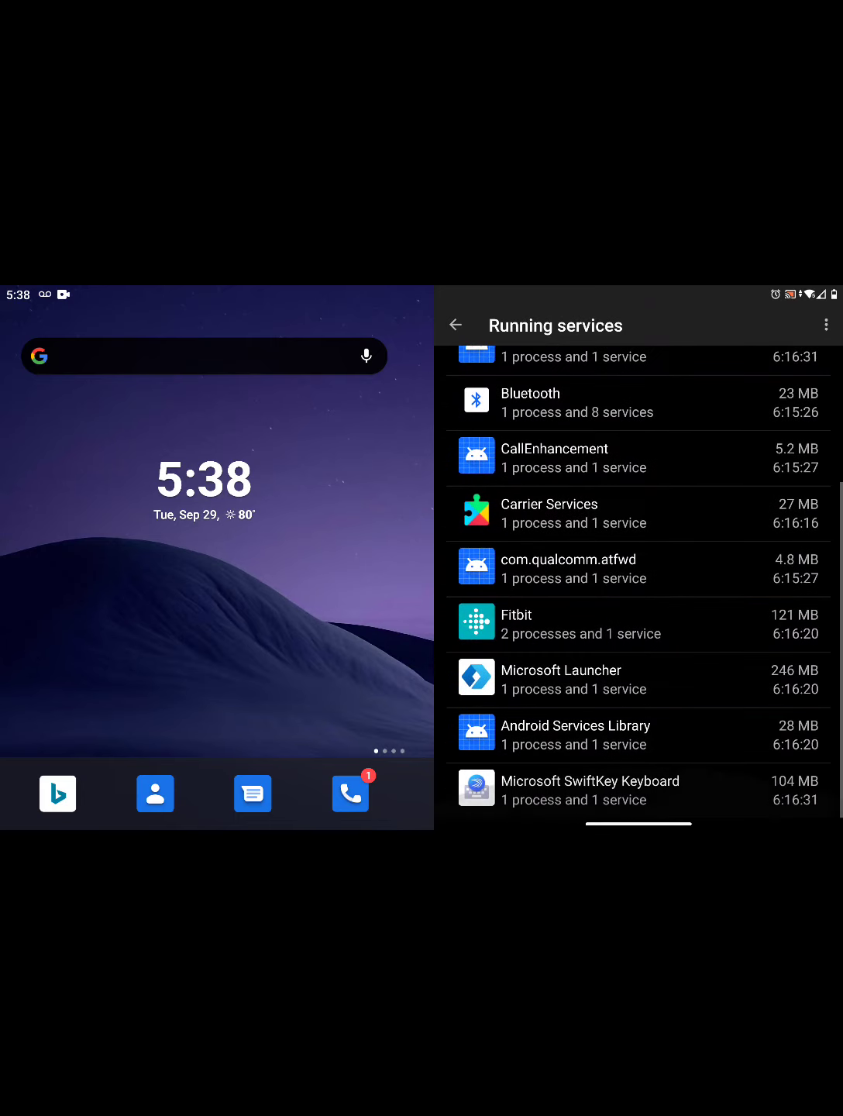
pyautogui.scroll(-3)
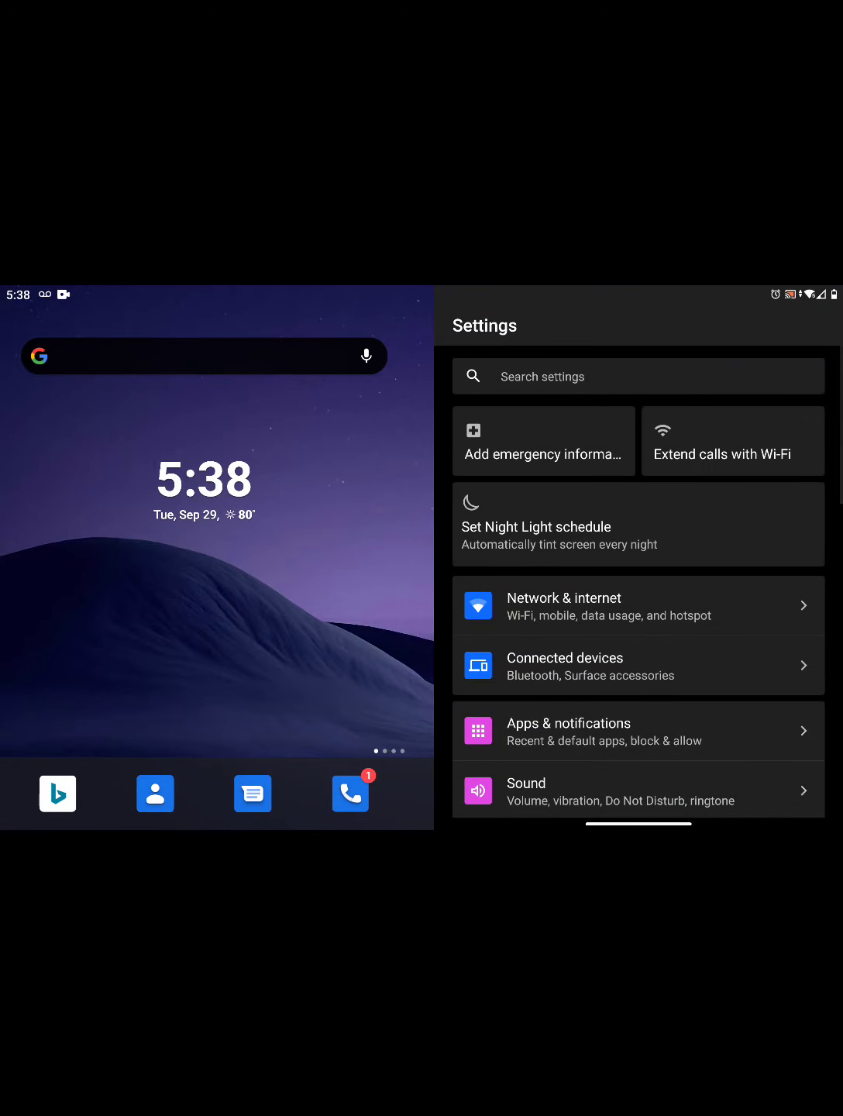
# Reopen Developer options through System and tap an entry, triggering the 'Settings keeps stopping' crash.
pyautogui.scroll(-3)
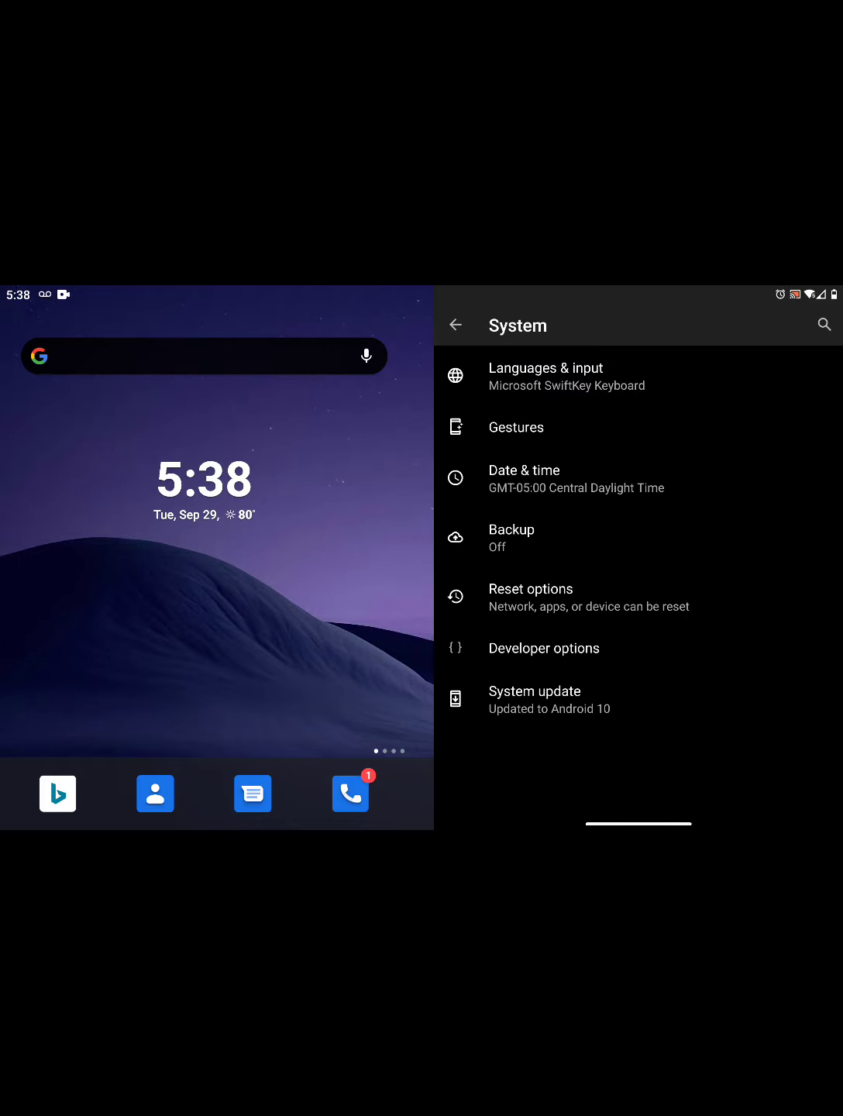
pyautogui.click(544, 648)
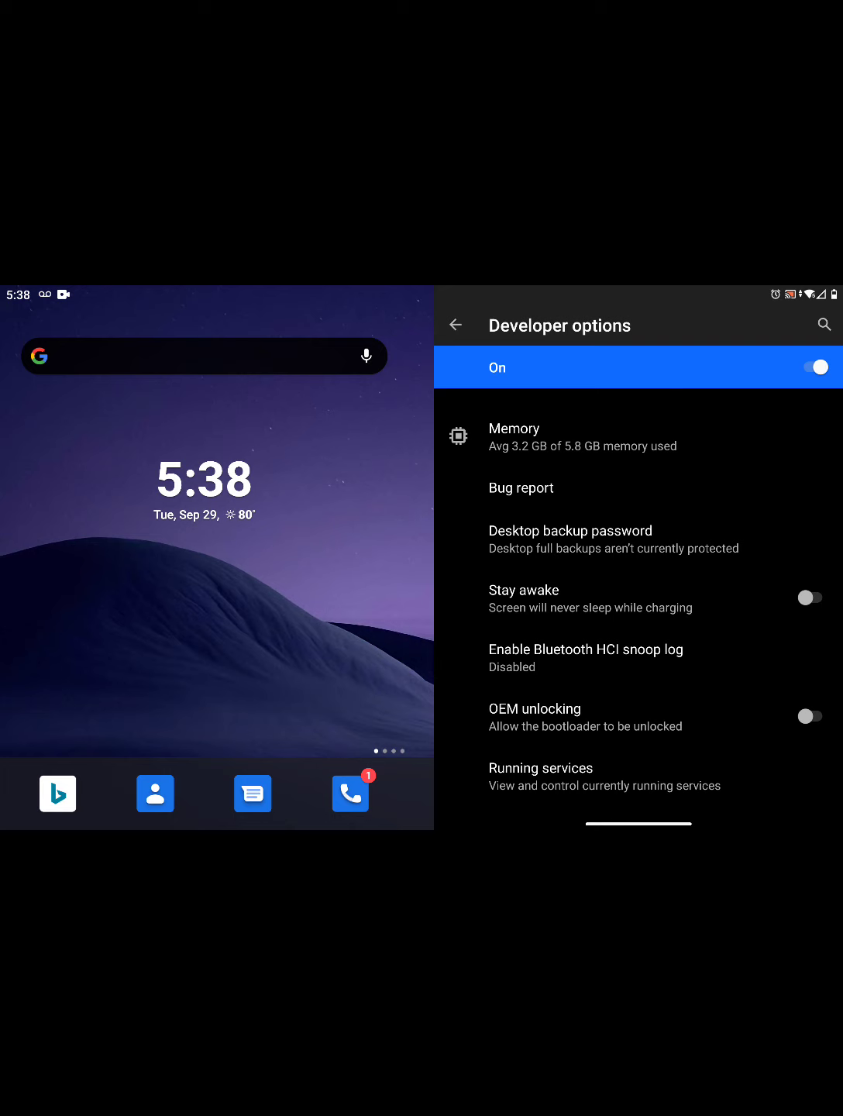
pyautogui.click(540, 768)
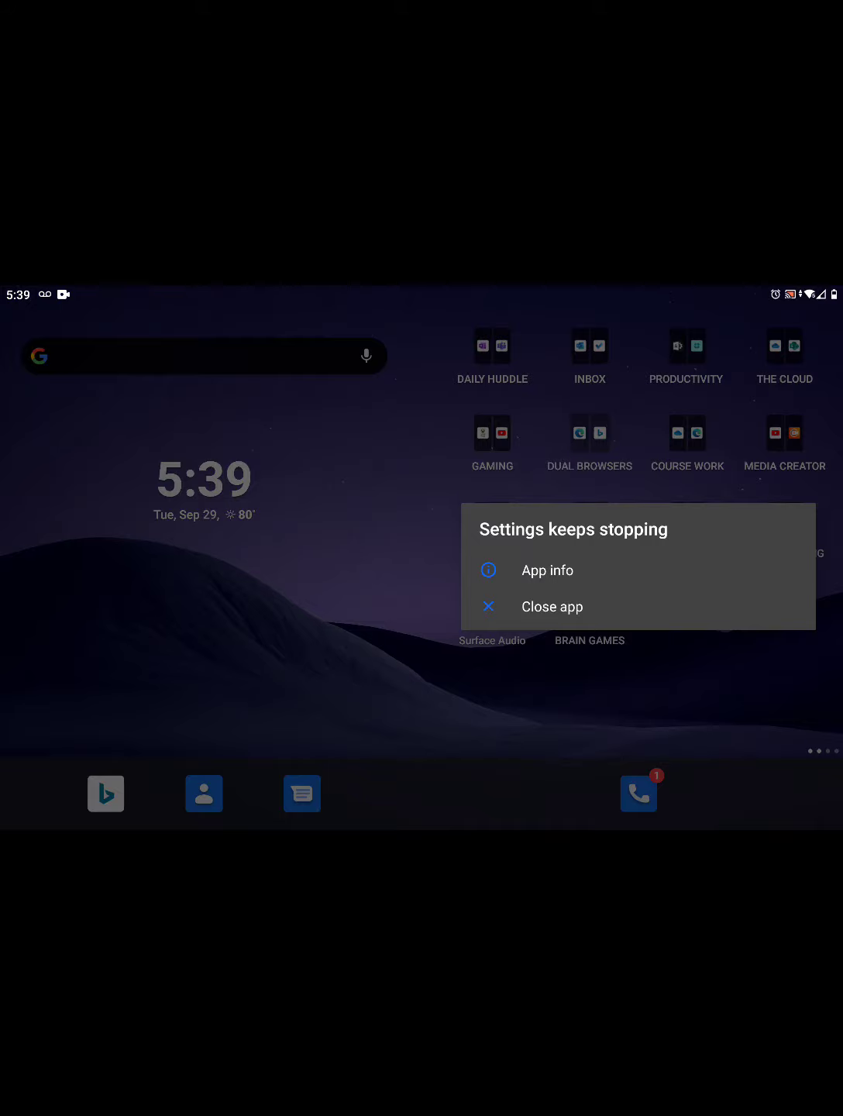
# Close the crashed app, reopen Developer options, then return to the main Settings list.
pyautogui.click(551, 606)
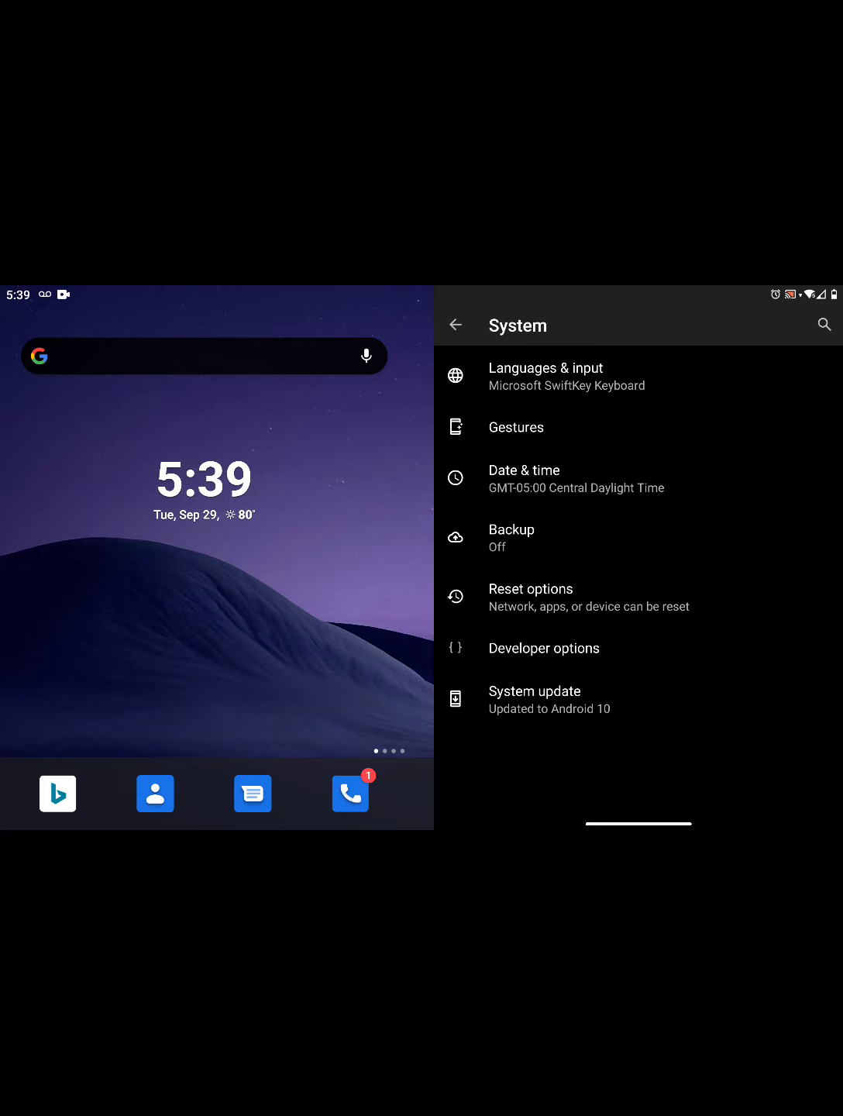
pyautogui.click(544, 647)
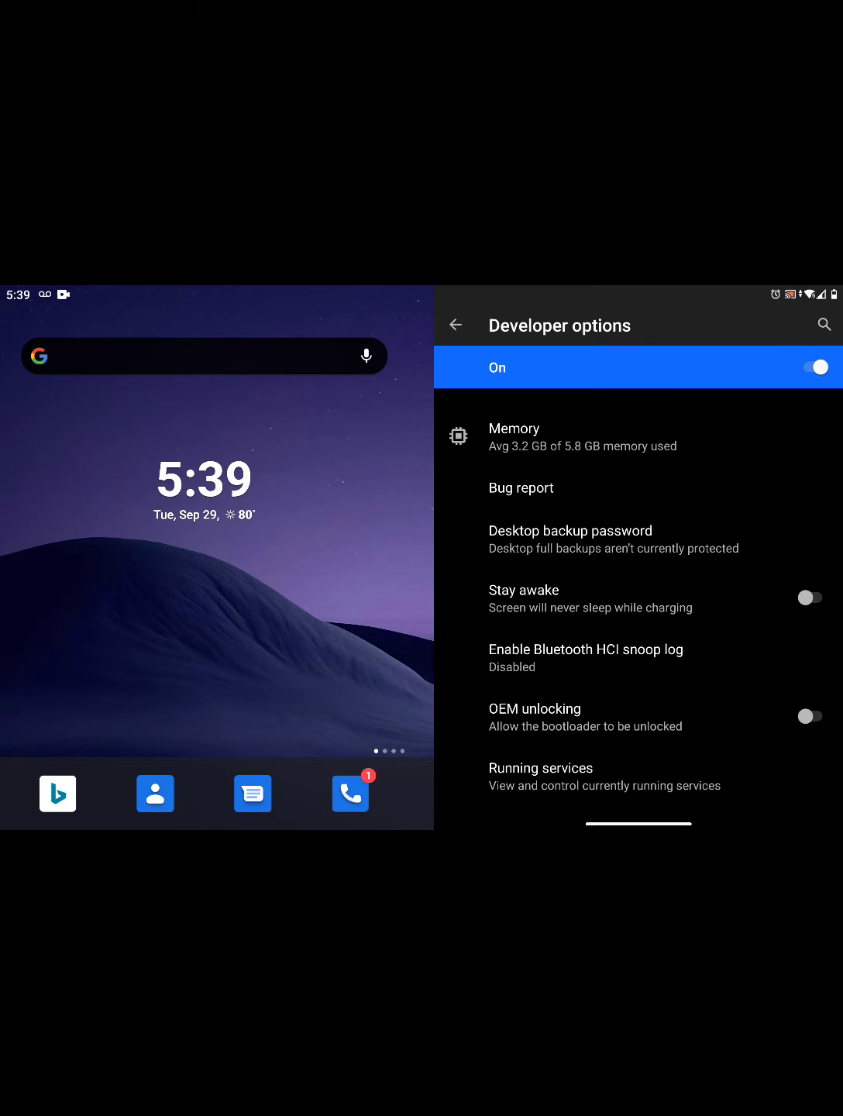
pyautogui.click(456, 323)
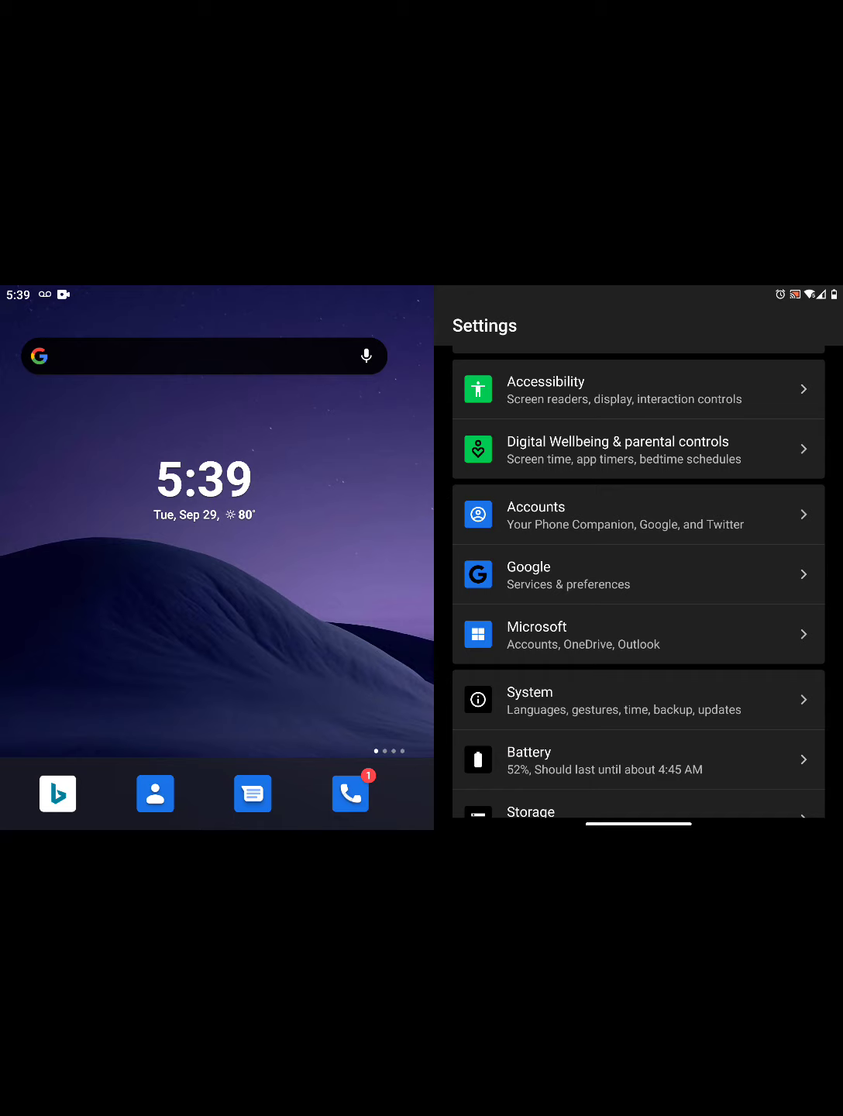
# Move through the Settings list to Apps & notifications, with recent apps and 'See all 80 apps'.
pyautogui.scroll(-3)
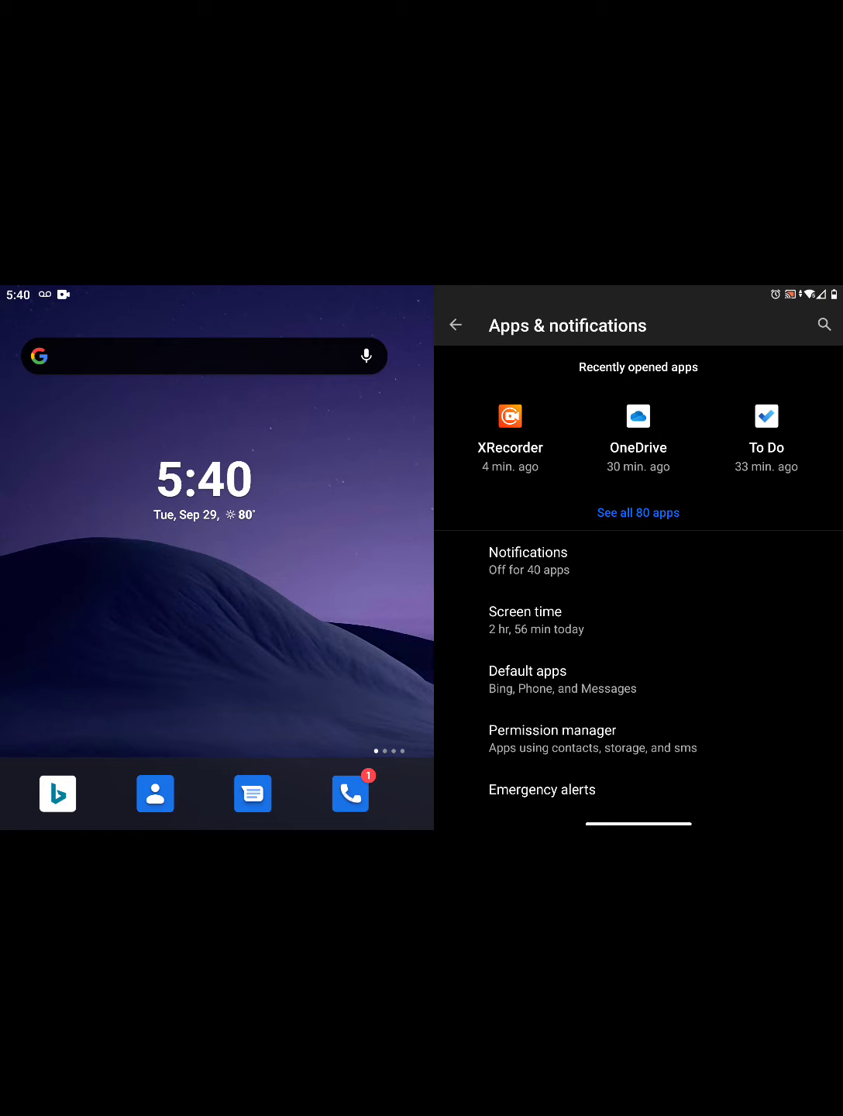
# Review notification settings and the apps that sent notifications in the last 7 days.
pyautogui.click(528, 552)
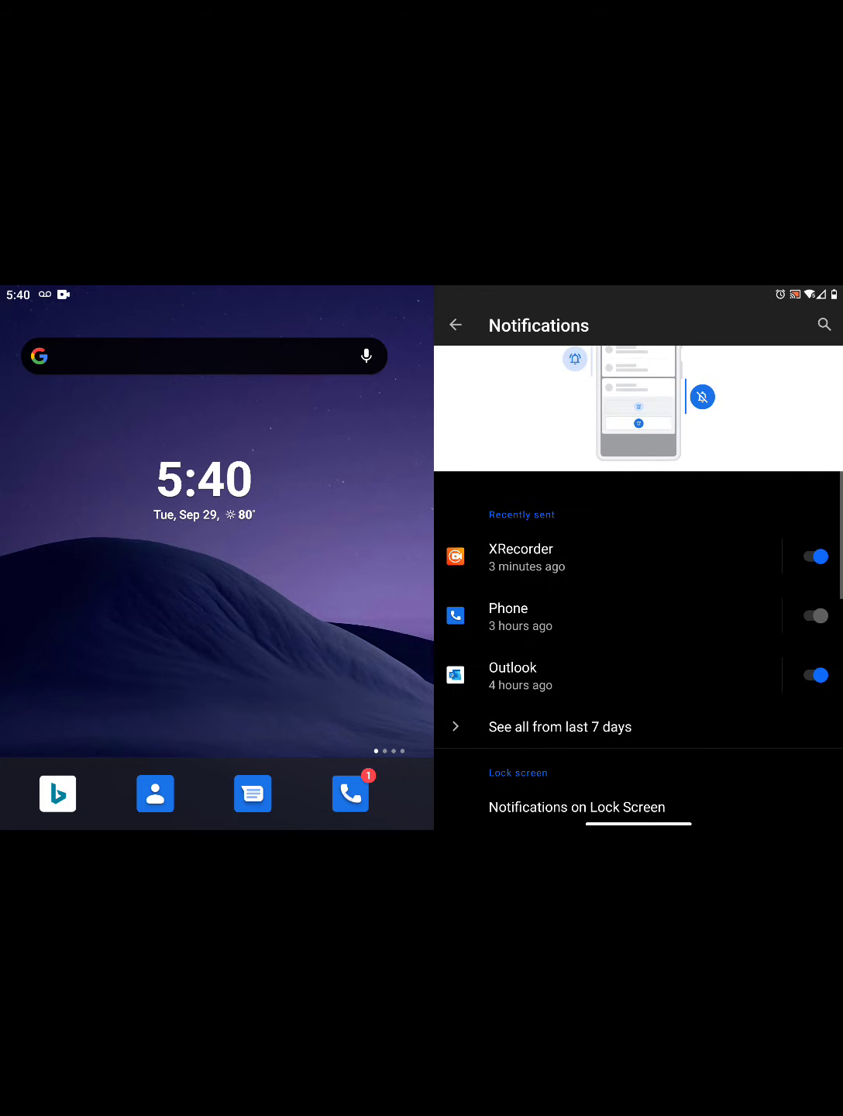
pyautogui.click(560, 726)
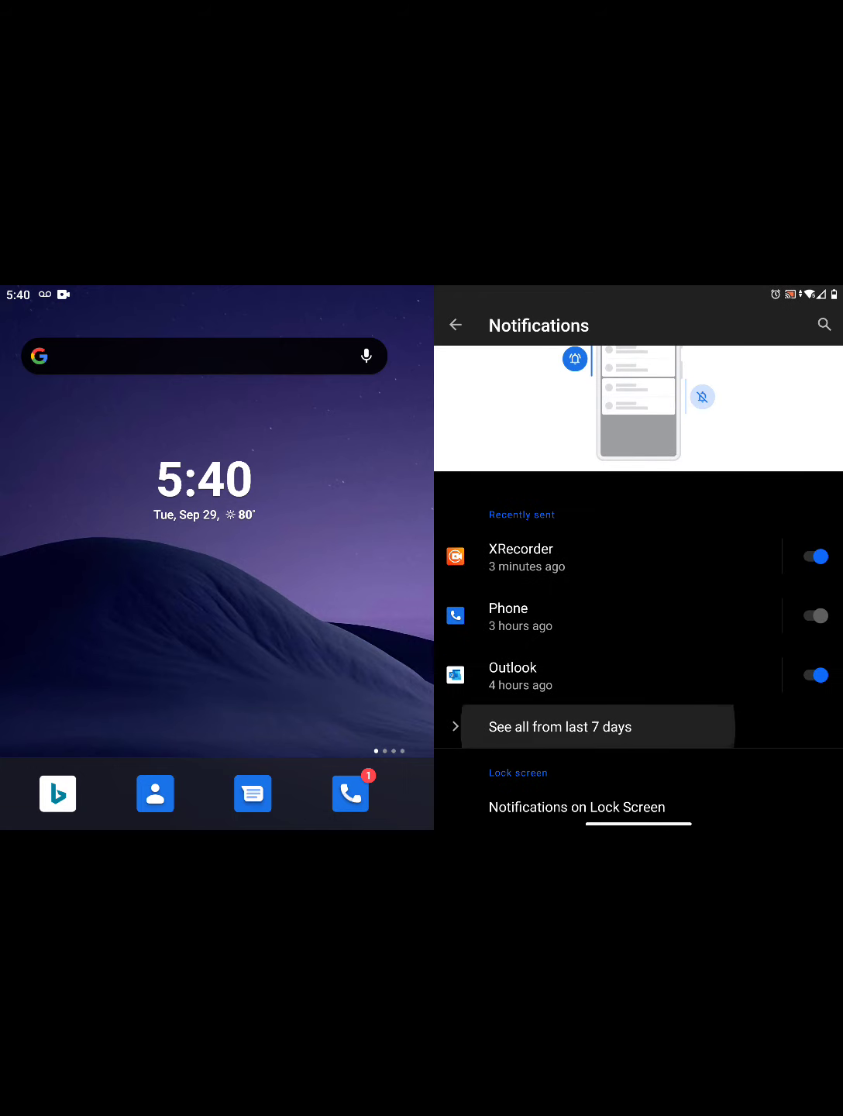
pyautogui.click(559, 726)
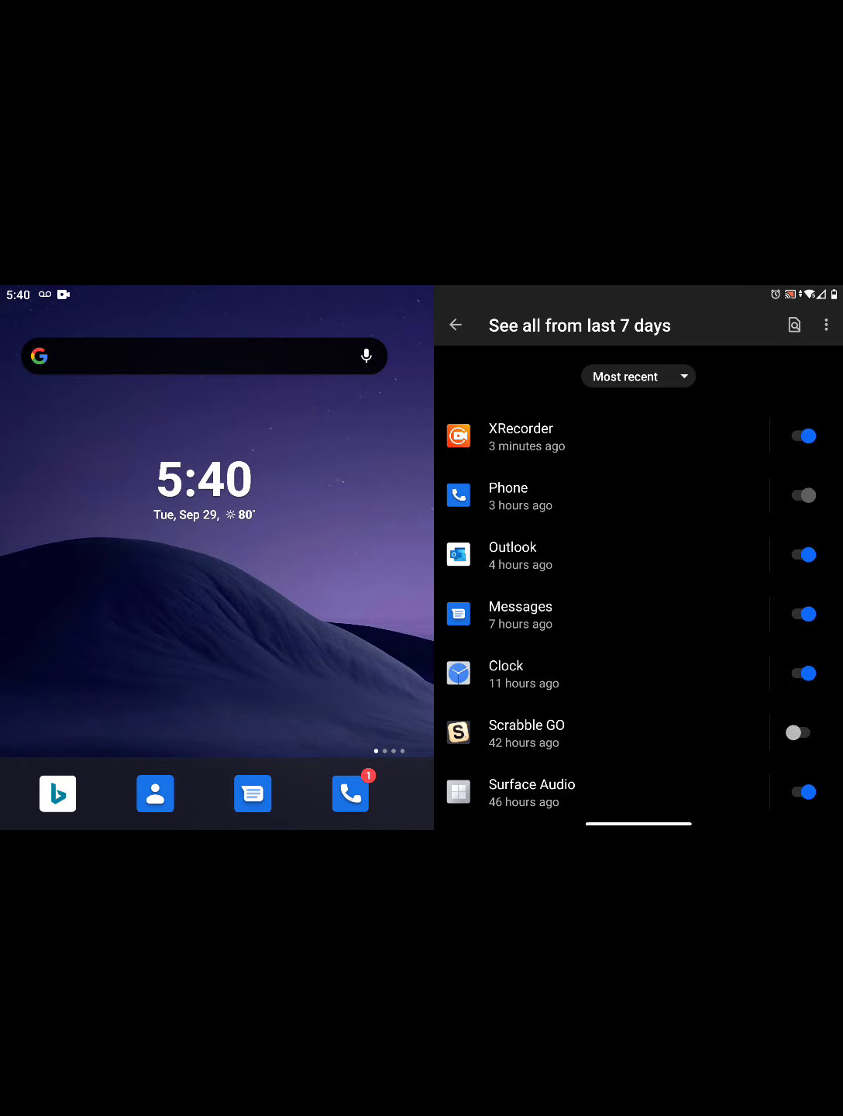
pyautogui.click(456, 325)
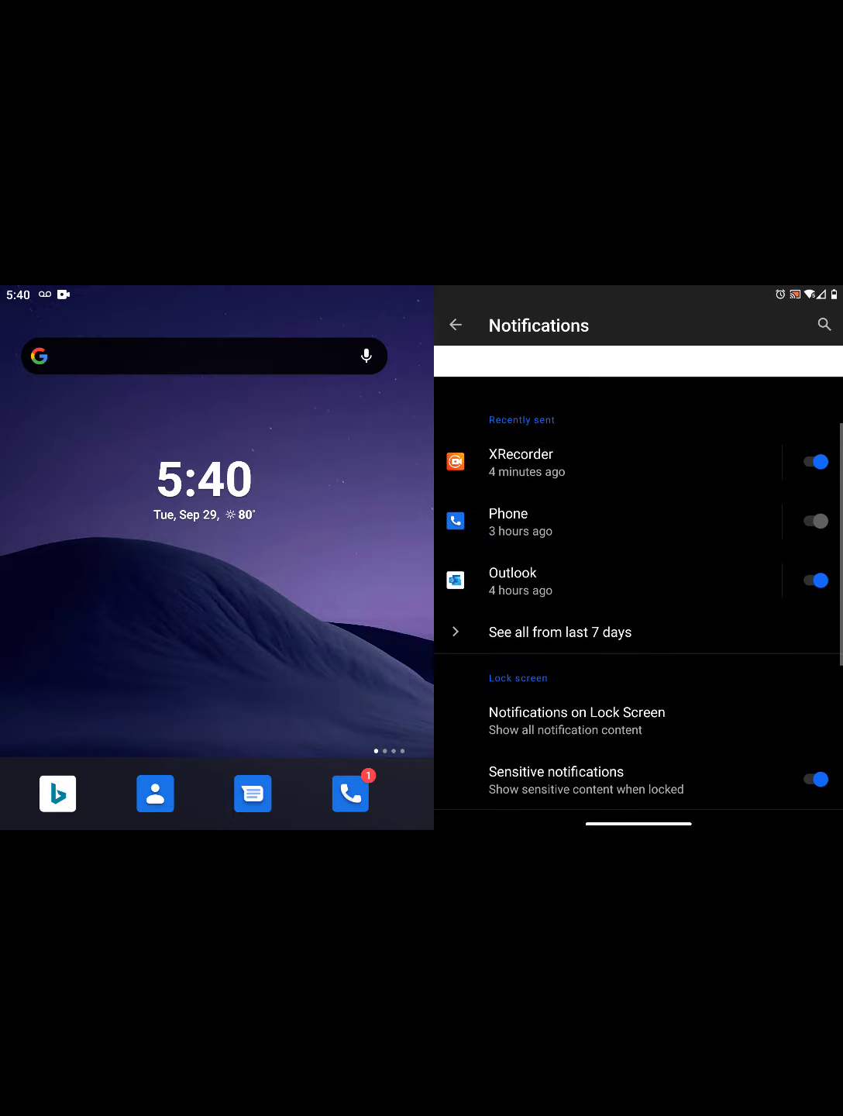
# Back on Apps & notifications, bring up the list of all 80 installed apps.
pyautogui.scroll(-3)
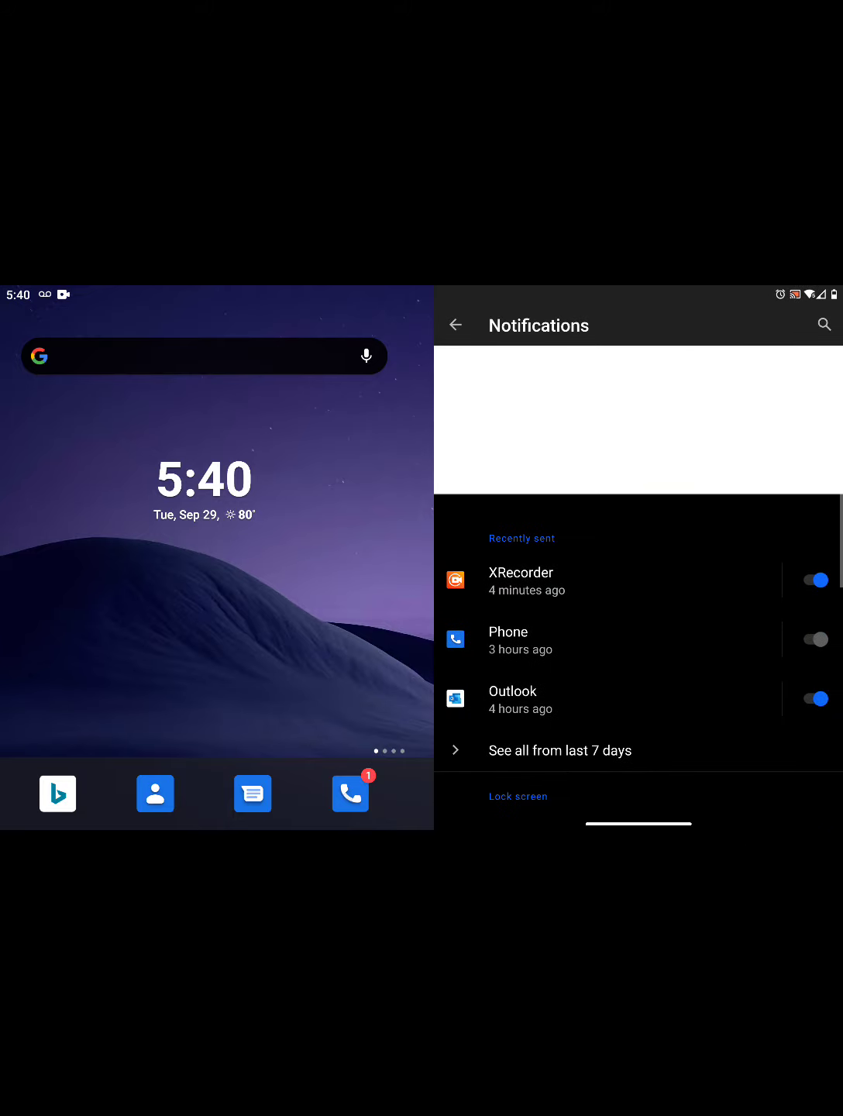
pyautogui.click(456, 324)
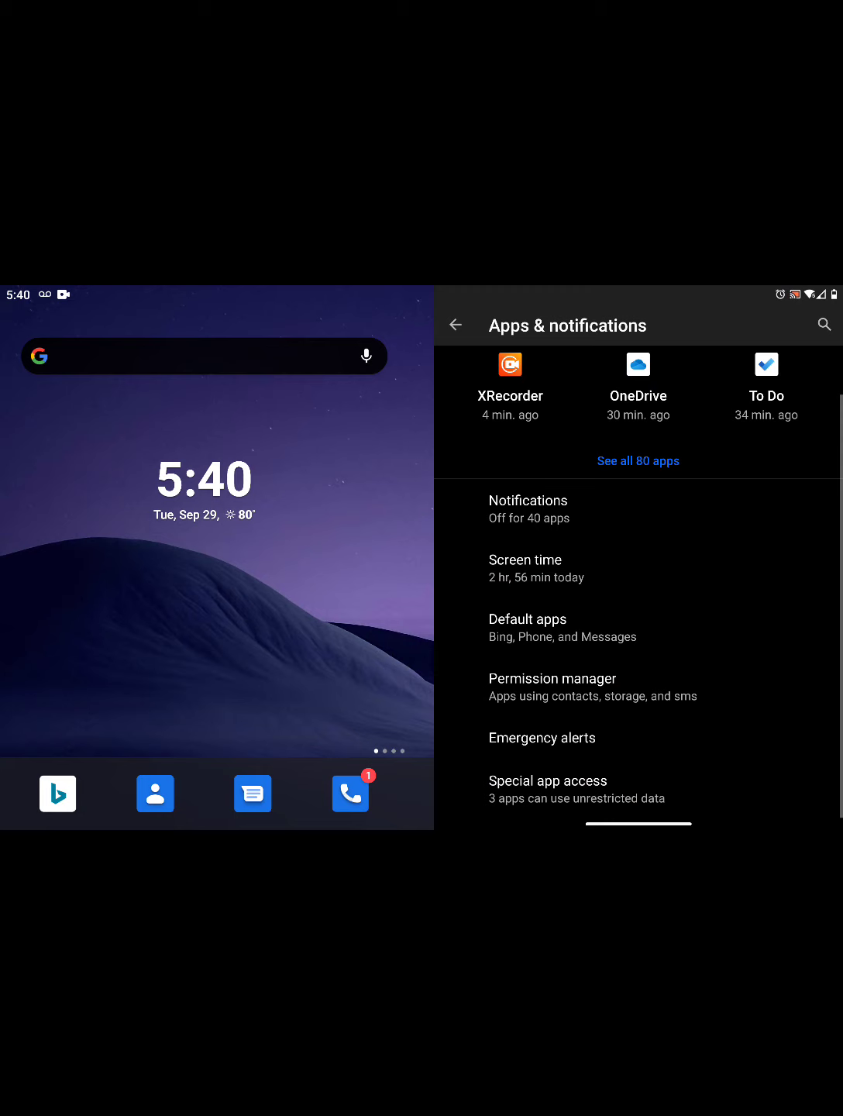
pyautogui.click(638, 460)
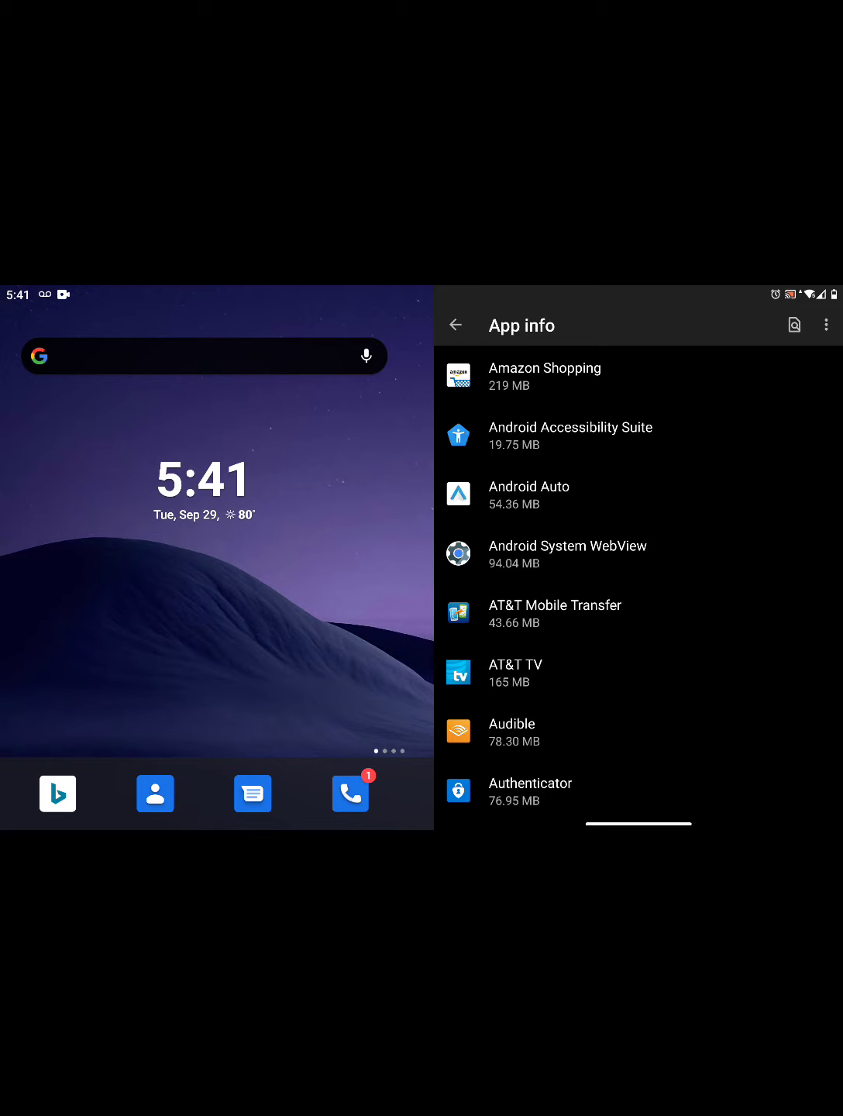
# Review Amazon Shopping's app info, then dismiss the app list's overflow menu and go back.
pyautogui.click(545, 375)
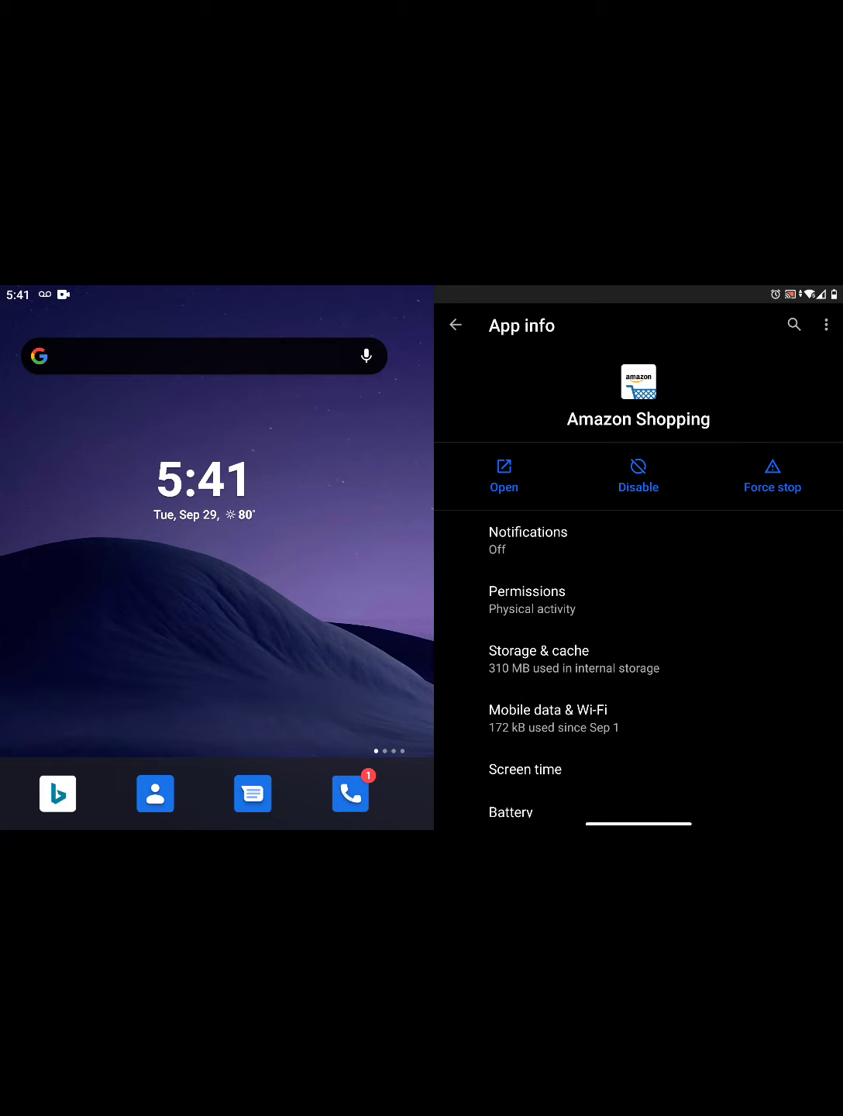
pyautogui.click(527, 532)
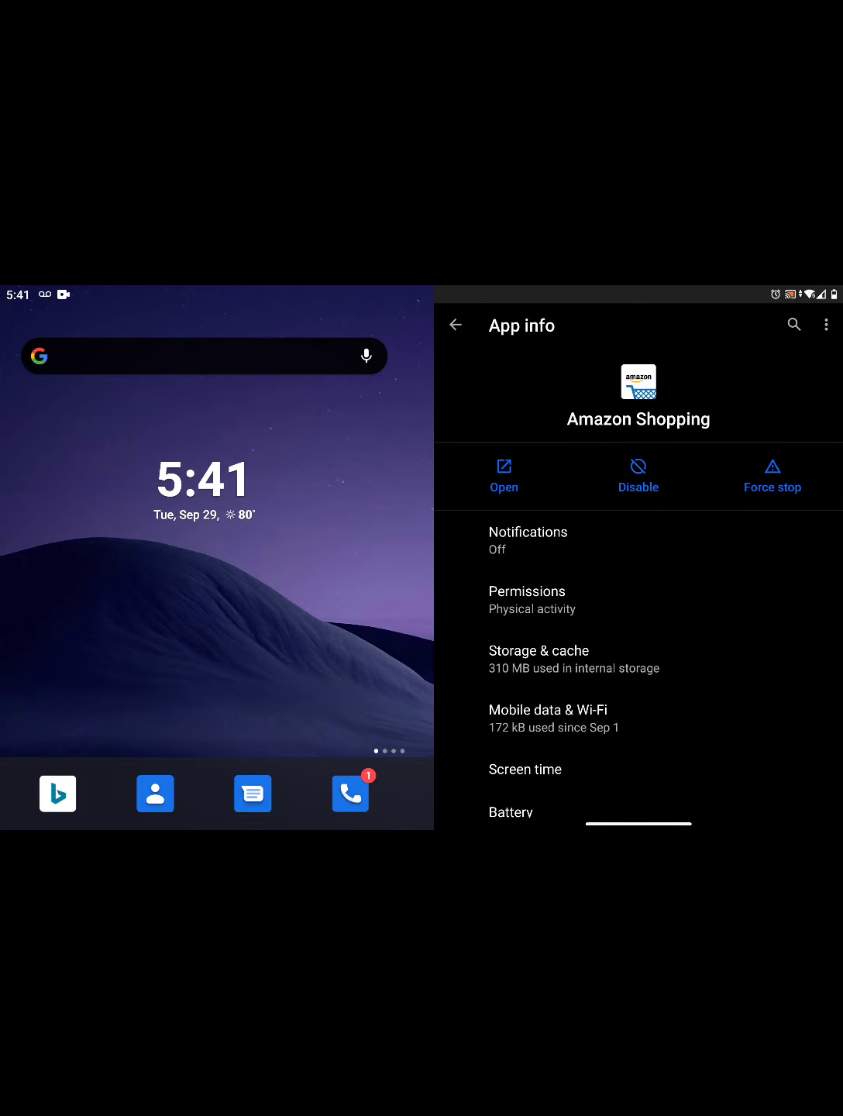
pyautogui.click(456, 325)
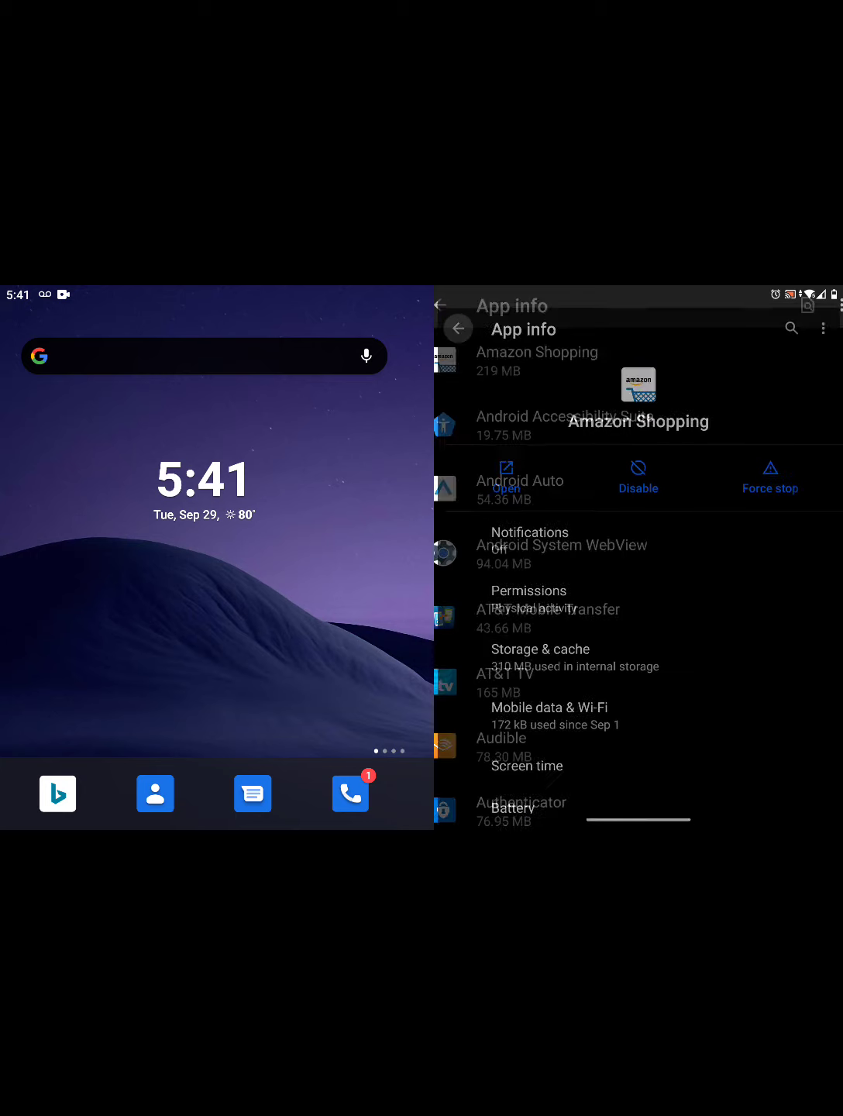
pyautogui.click(457, 326)
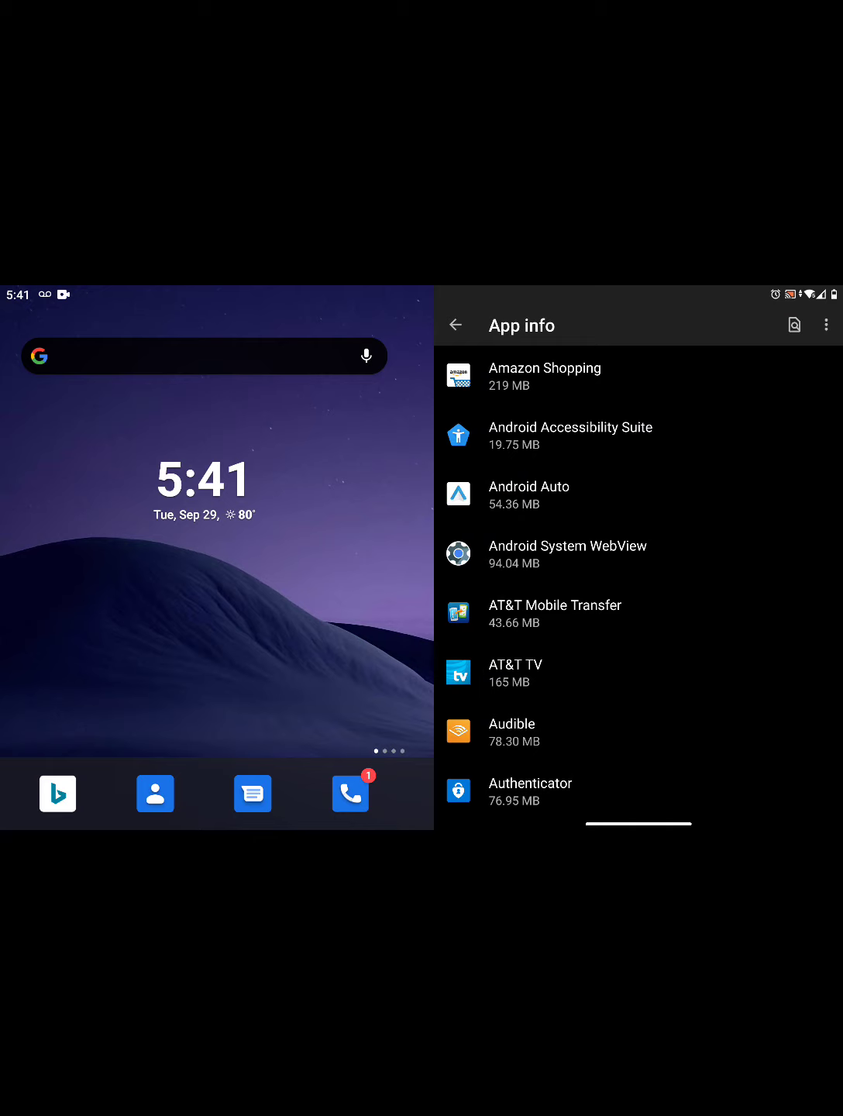
pyautogui.click(825, 324)
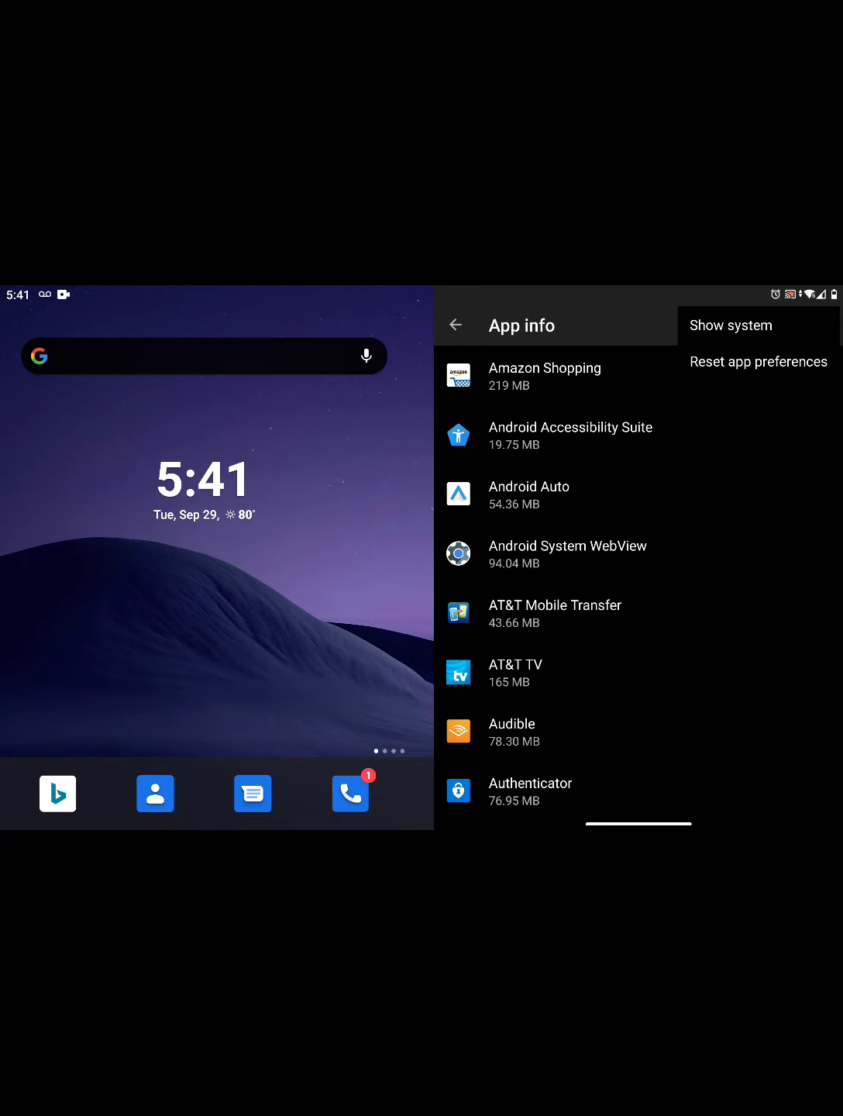
pyautogui.click(455, 324)
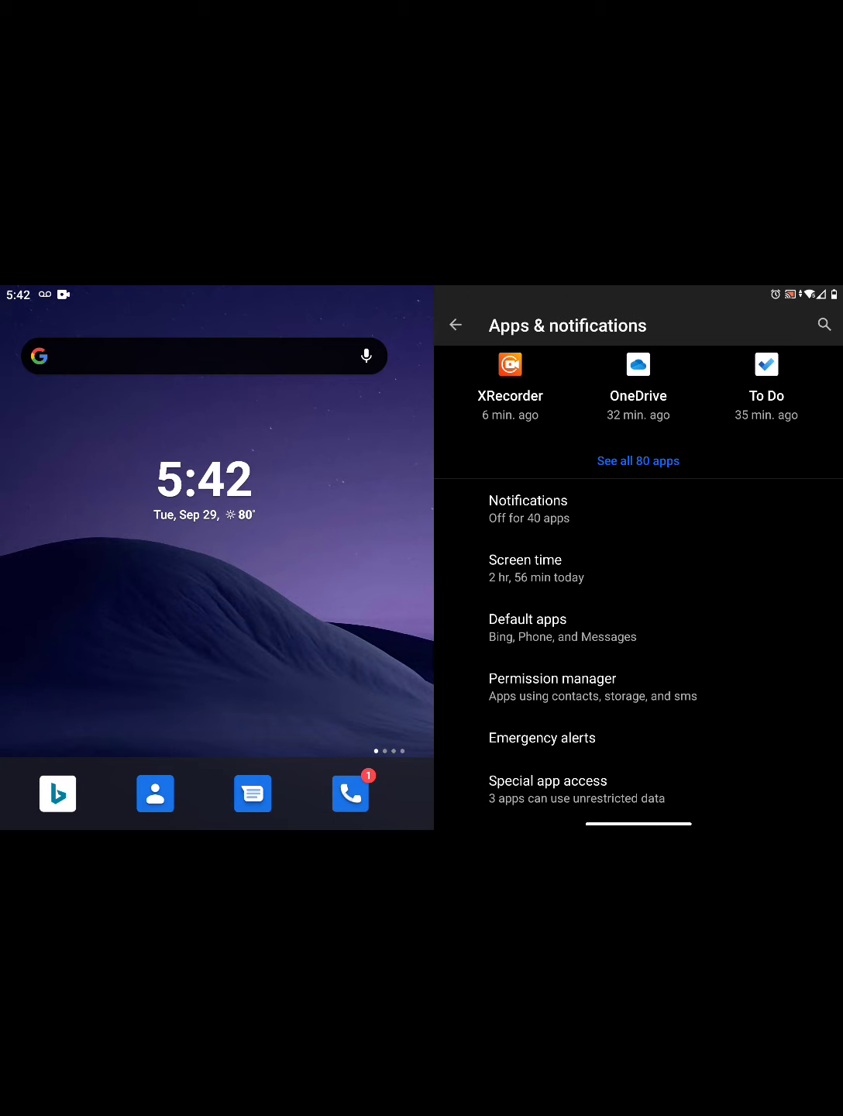
# Check Display settings (brightness 66%, Night Light off) and return to the main list.
pyautogui.click(456, 325)
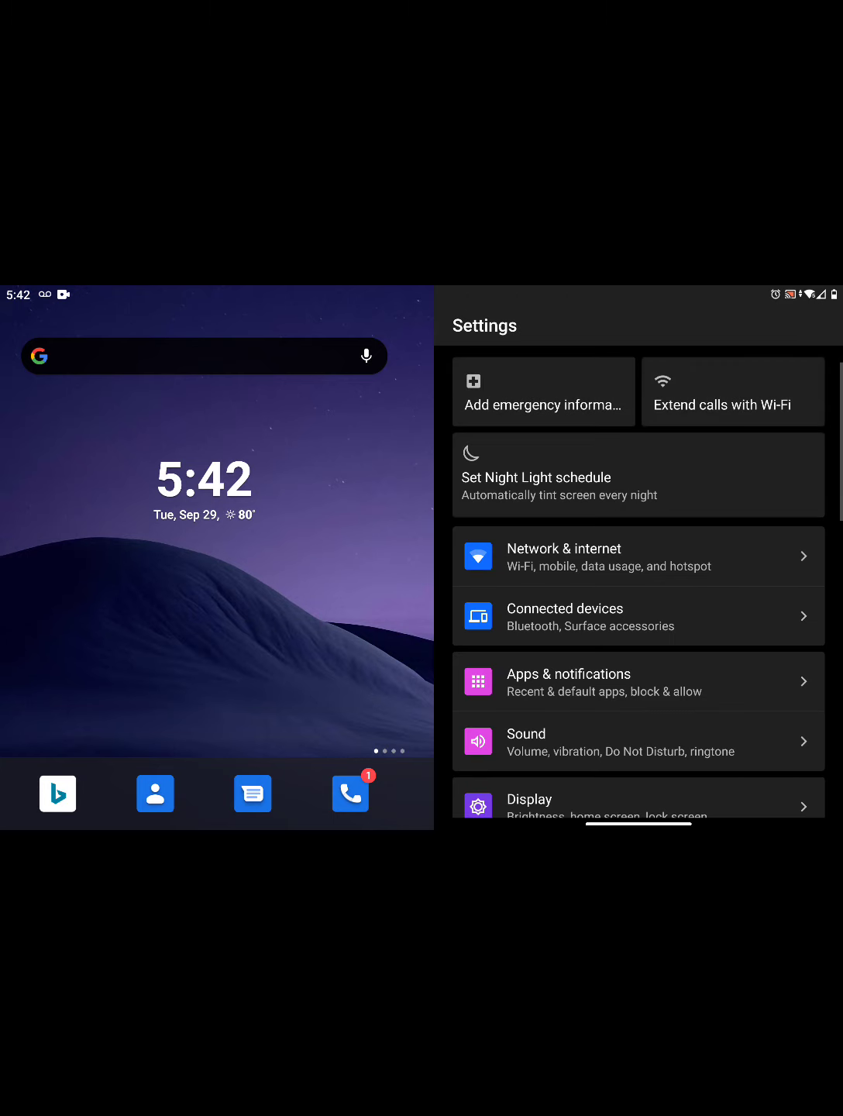
pyautogui.click(529, 798)
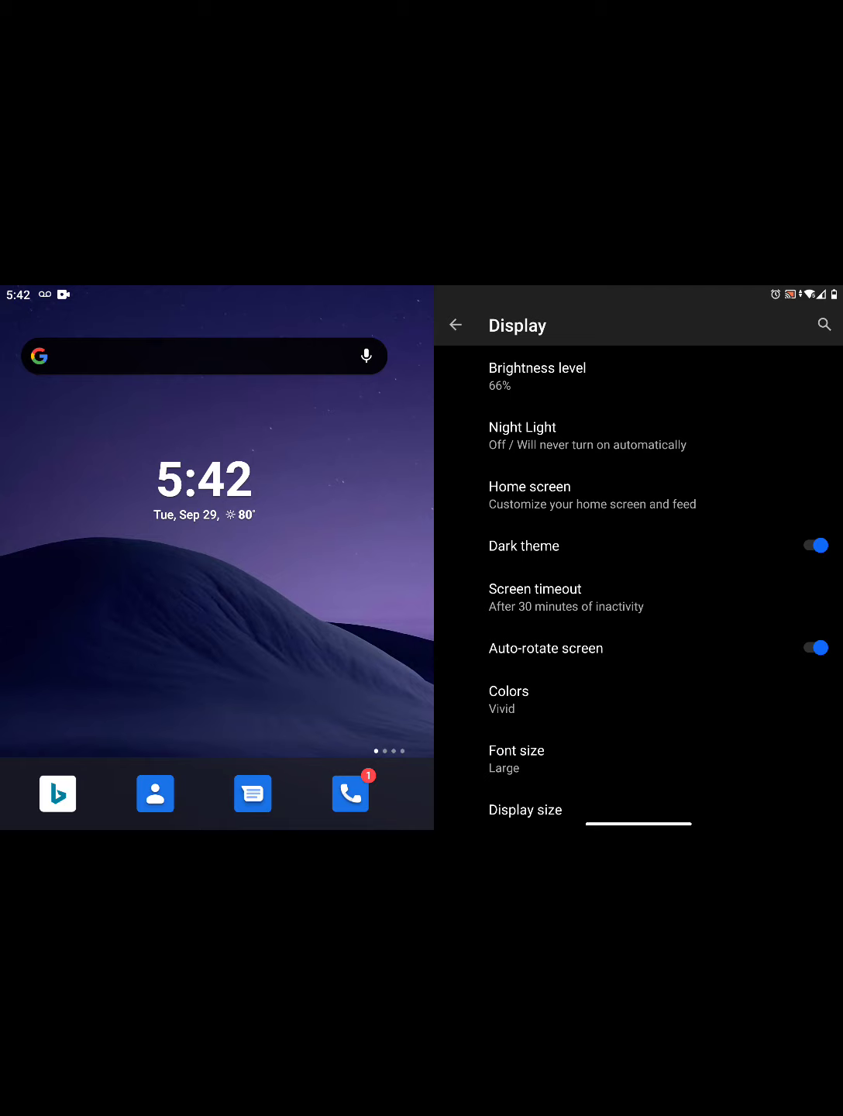
pyautogui.click(597, 434)
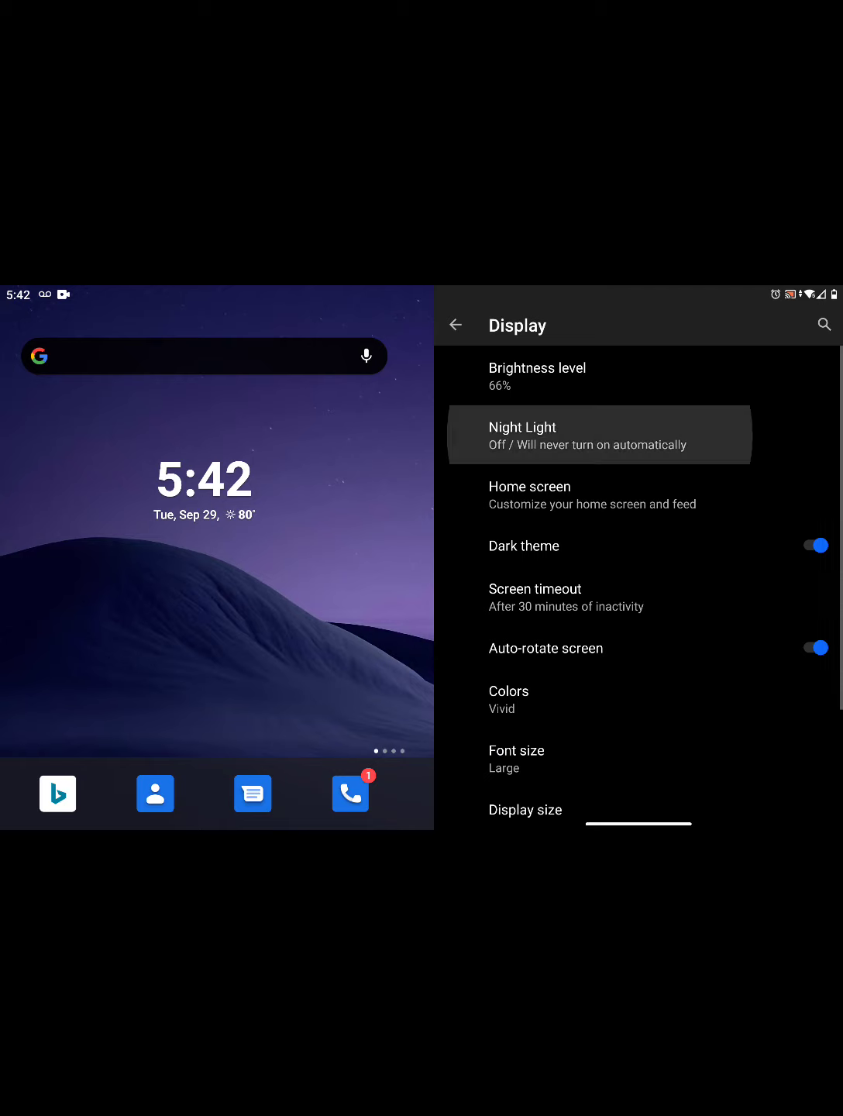
pyautogui.click(600, 435)
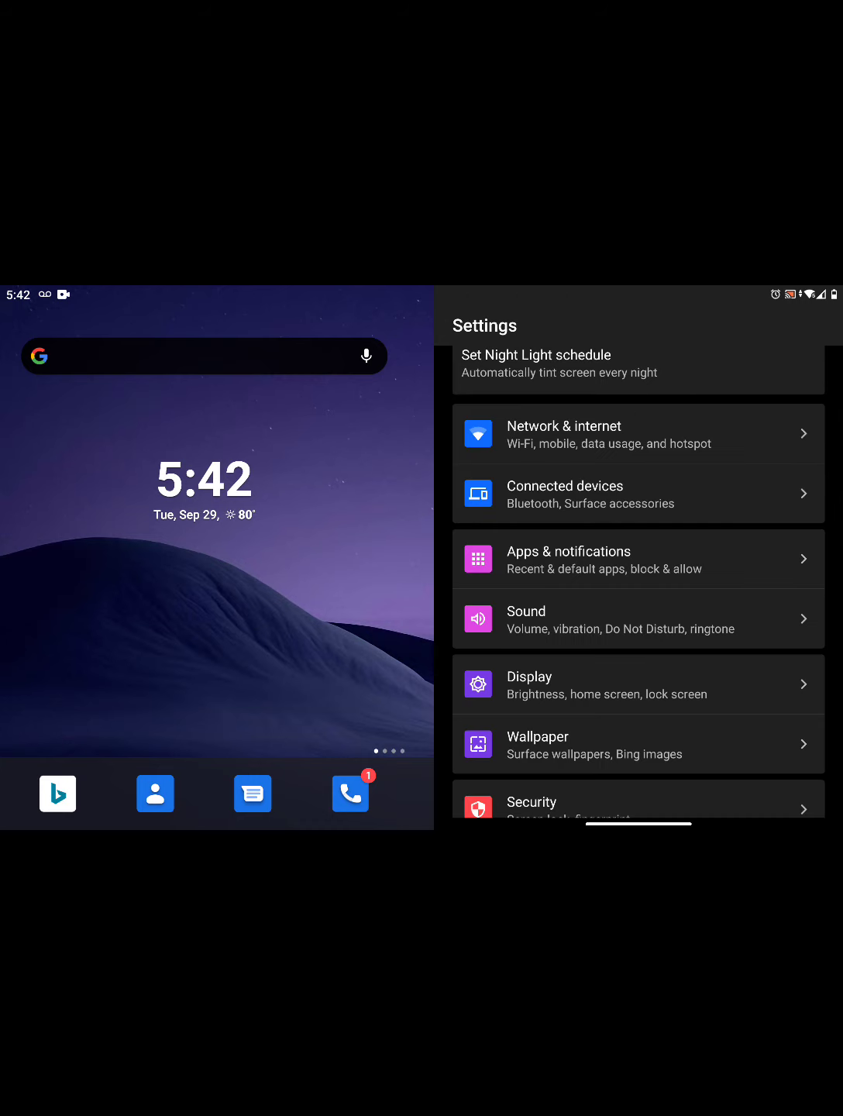
# Scroll down to Battery and open it, showing Battery Saver scheduled at 15%.
pyautogui.scroll(-3)
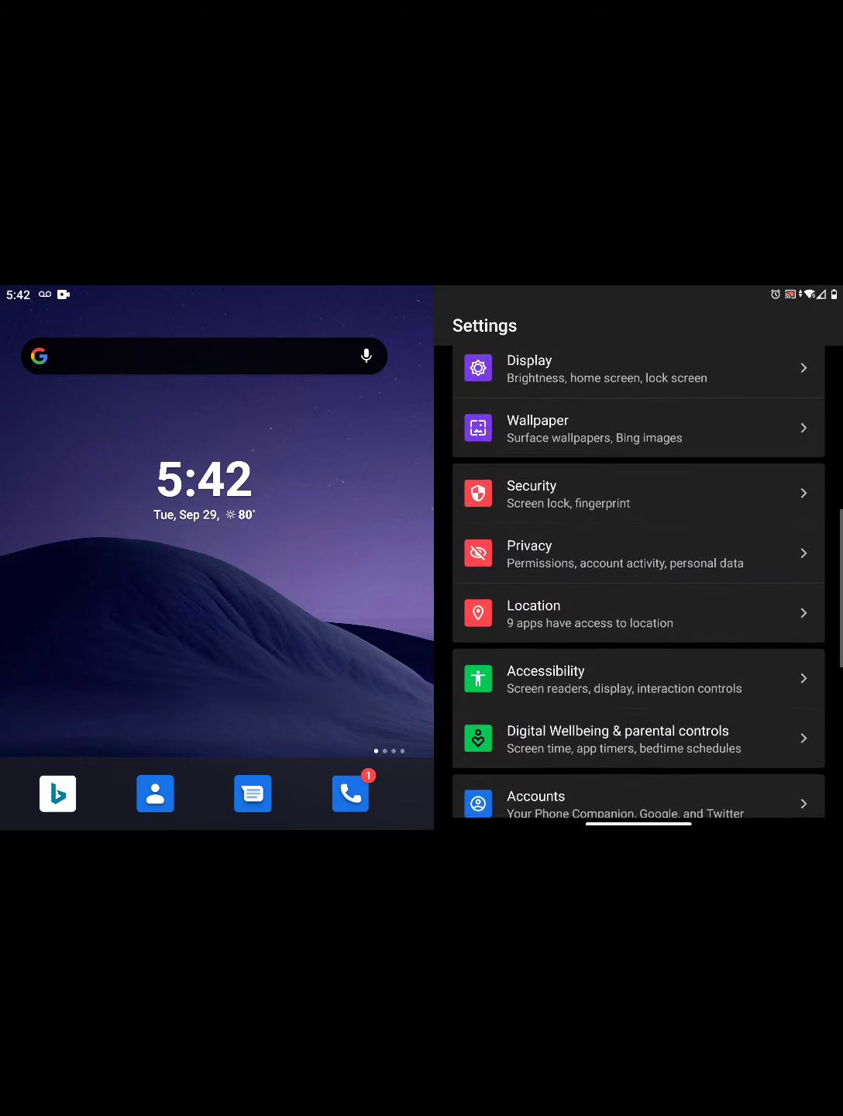
pyautogui.scroll(-3)
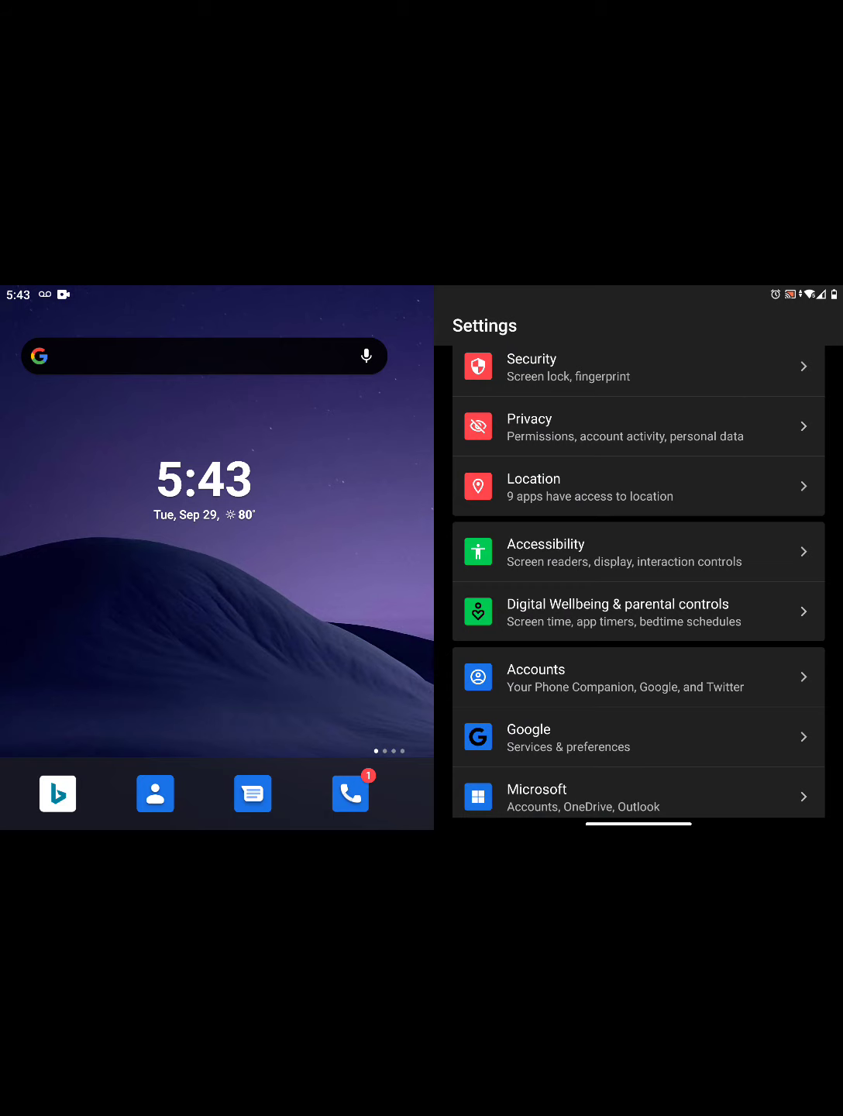
pyautogui.scroll(-3)
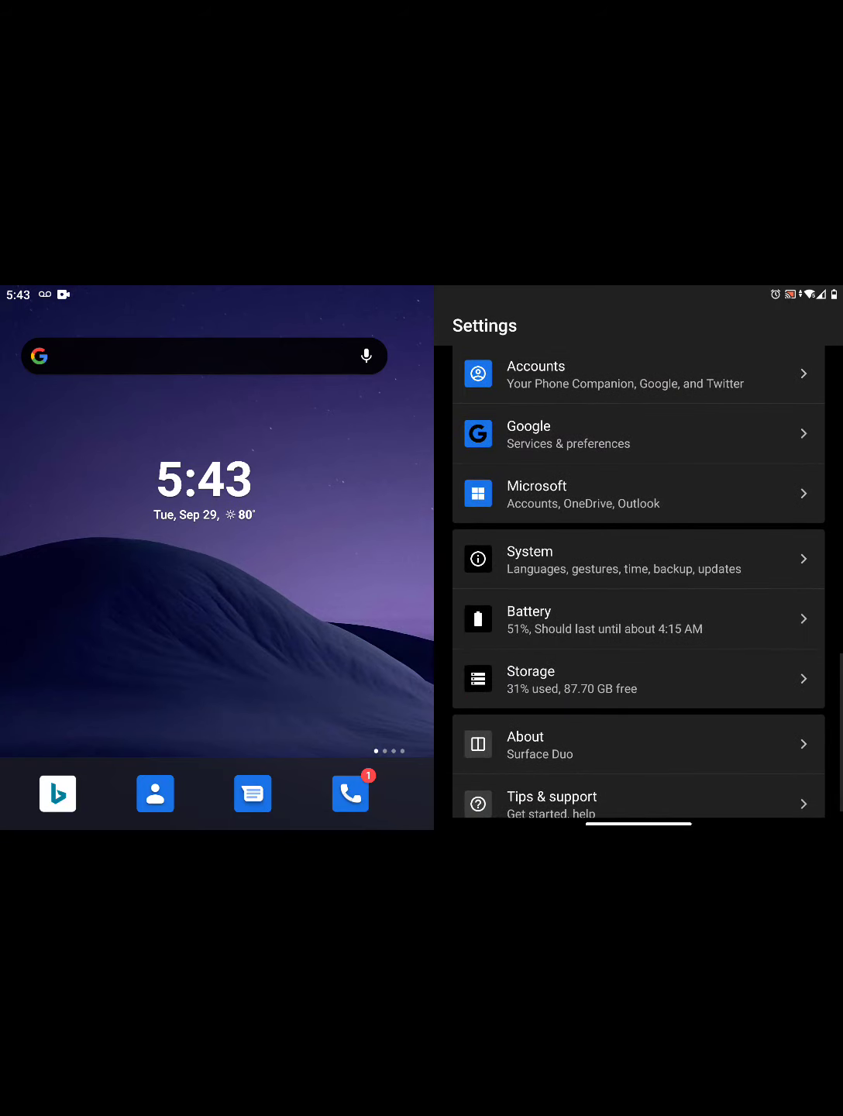
pyautogui.click(638, 618)
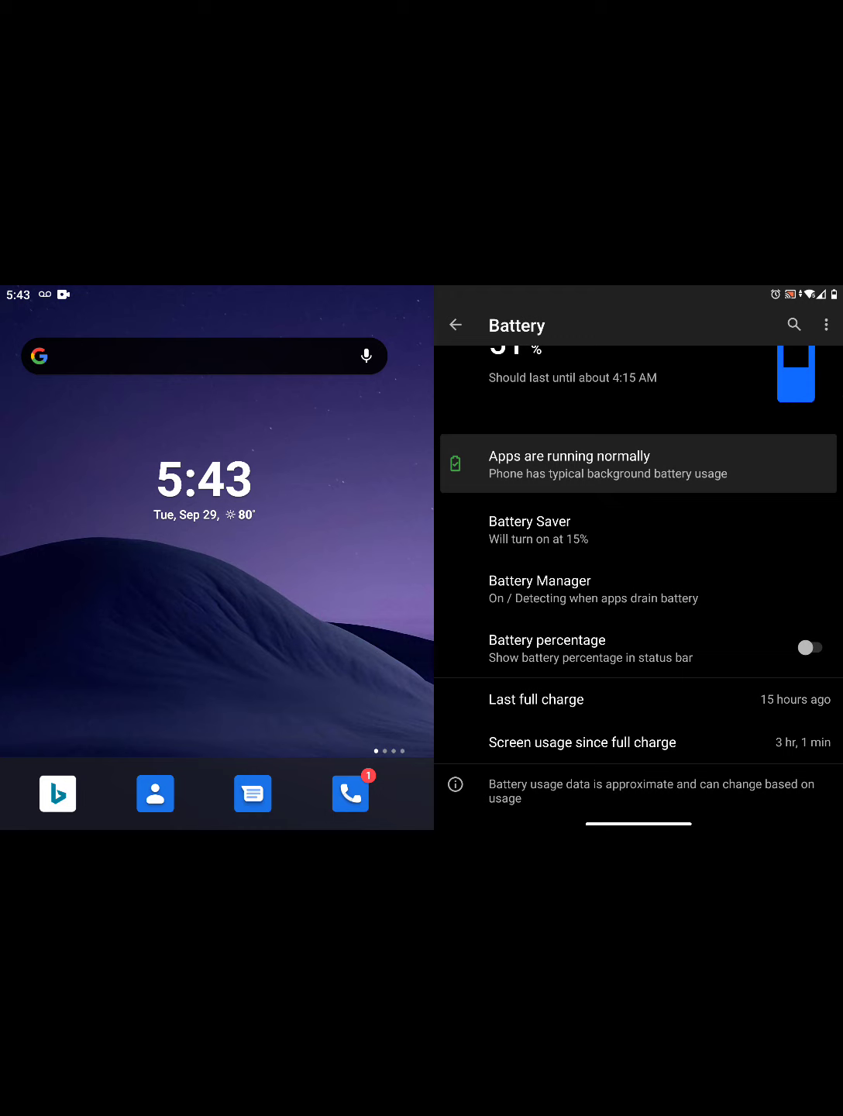
pyautogui.scroll(-3)
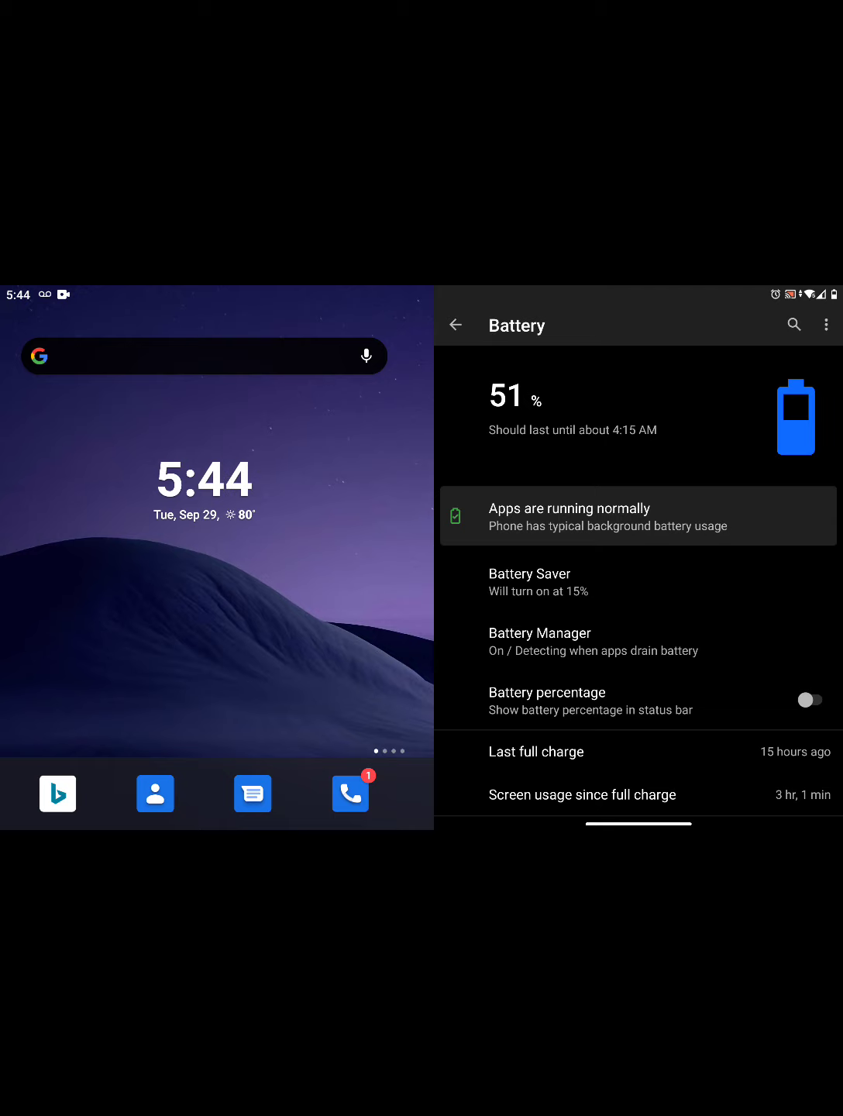
pyautogui.click(539, 642)
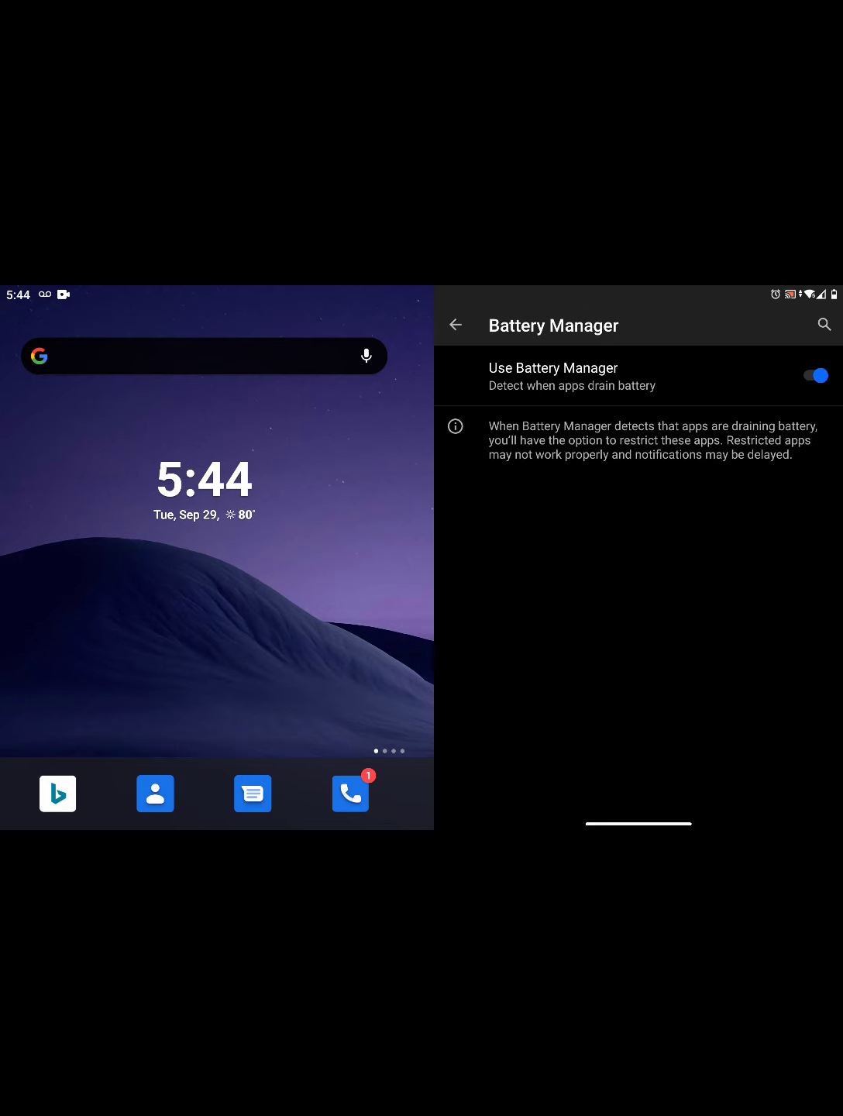
pyautogui.click(456, 325)
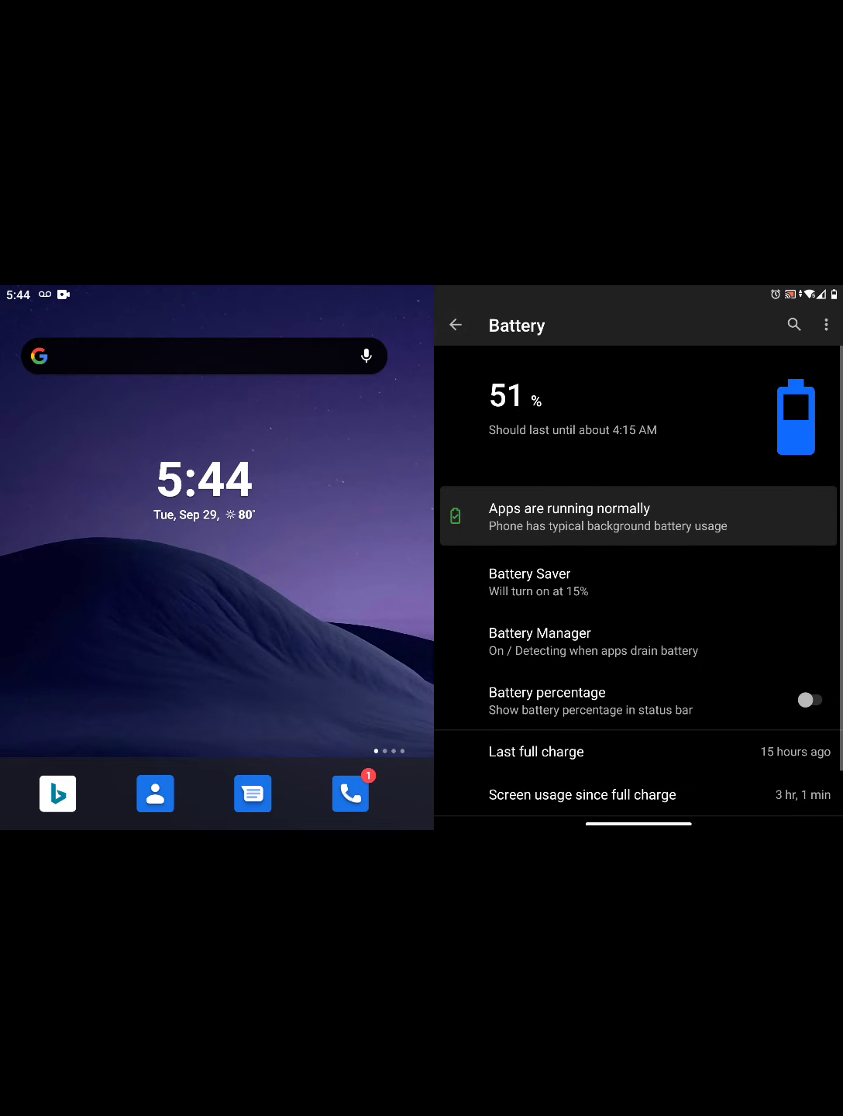